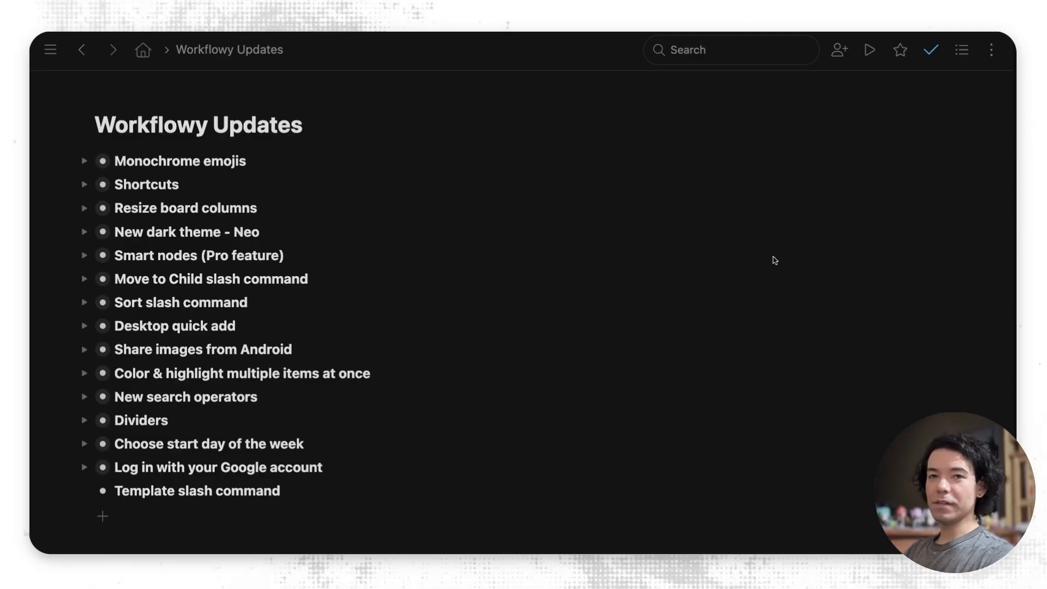
# Step: Zoom into the Monochrome emojis node showing its emoji grid
pyautogui.click(180, 160)
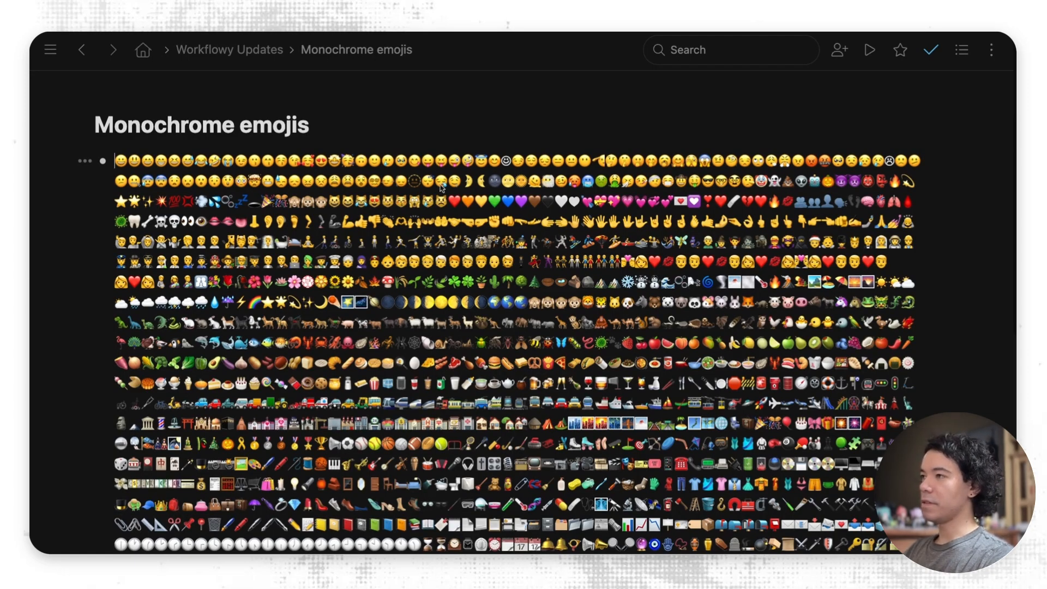
pyautogui.moveTo(971, 359)
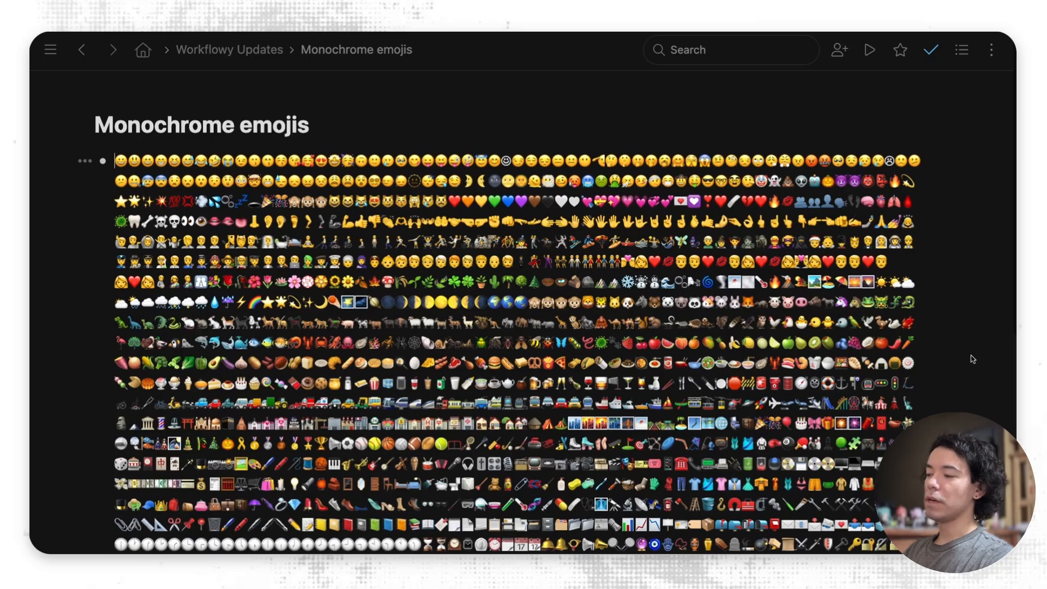
pyautogui.moveTo(967, 292)
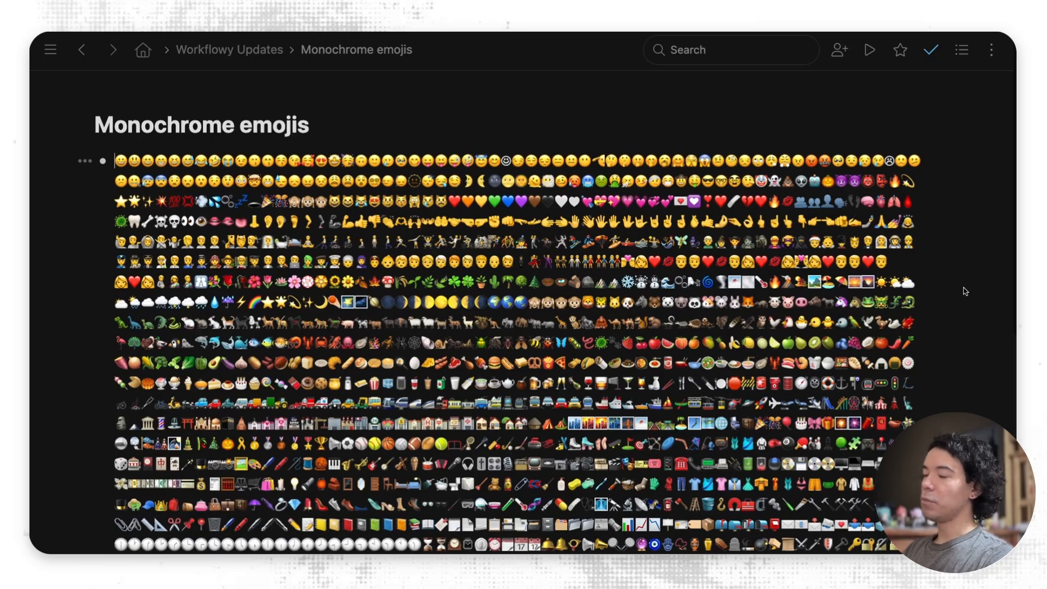
# Step: In Settings > Appearance, switch the emoji style from System to Noto Emoji
pyautogui.click(992, 49)
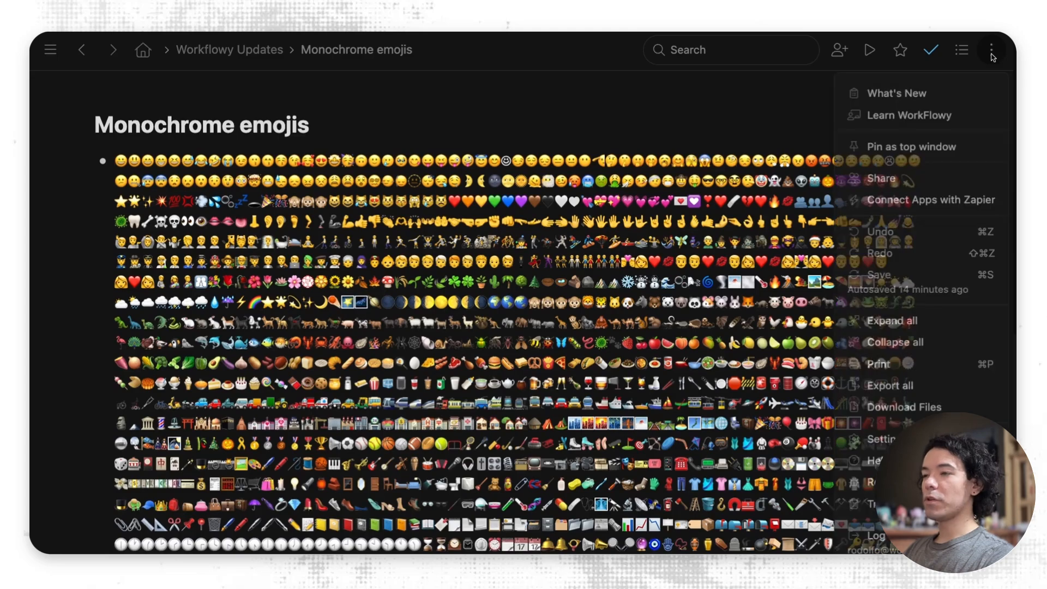
pyautogui.click(881, 439)
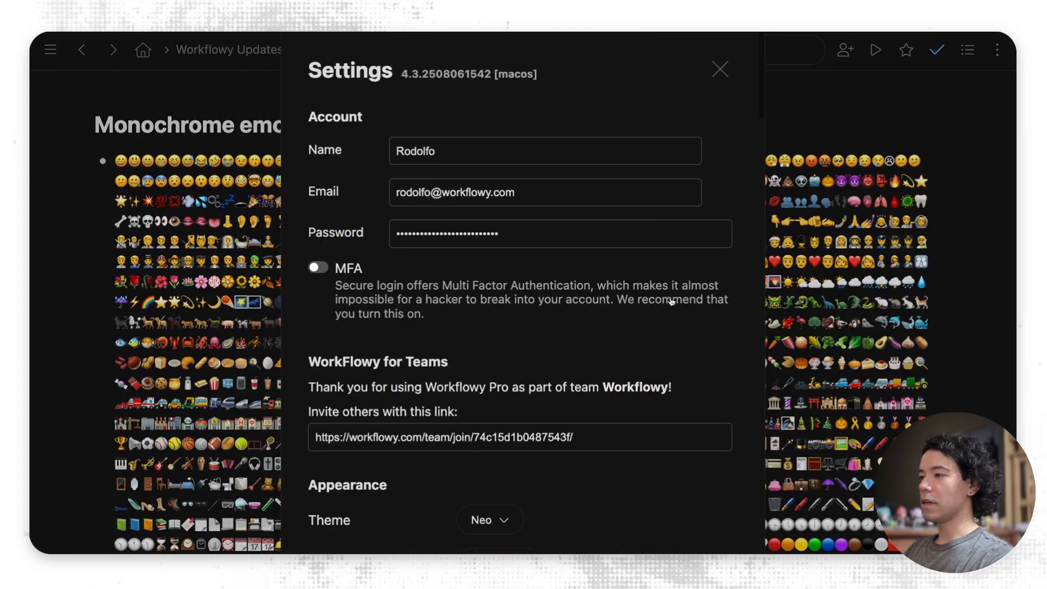
pyautogui.scroll(-3)
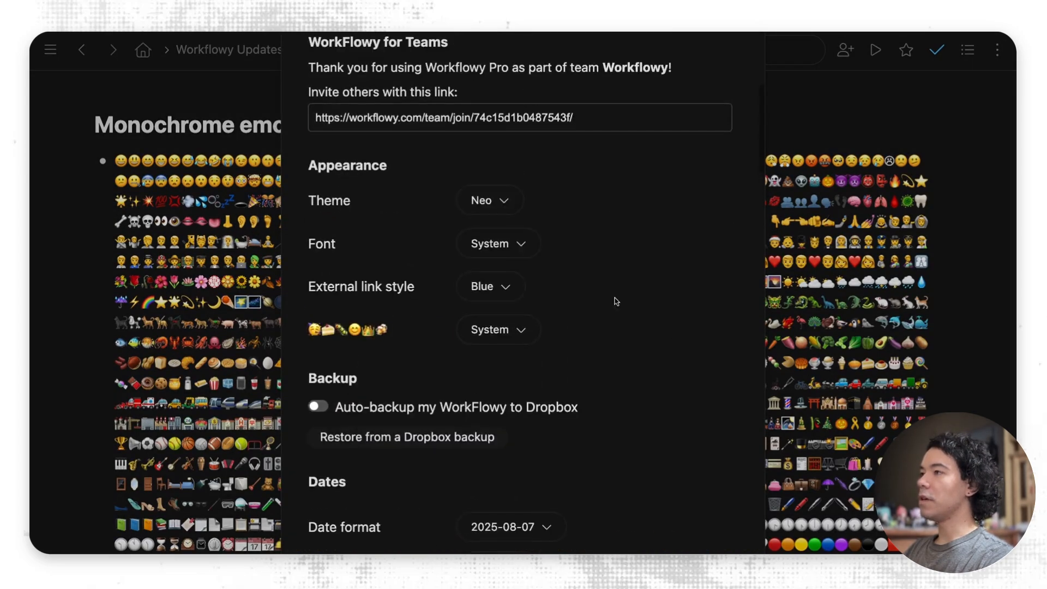
pyautogui.moveTo(361, 338)
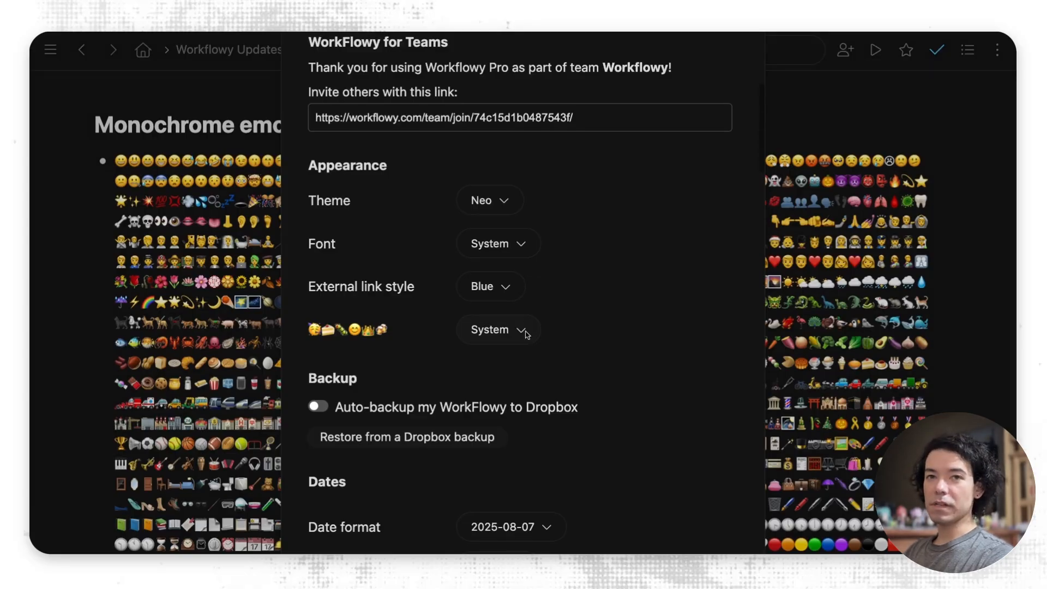
pyautogui.click(498, 329)
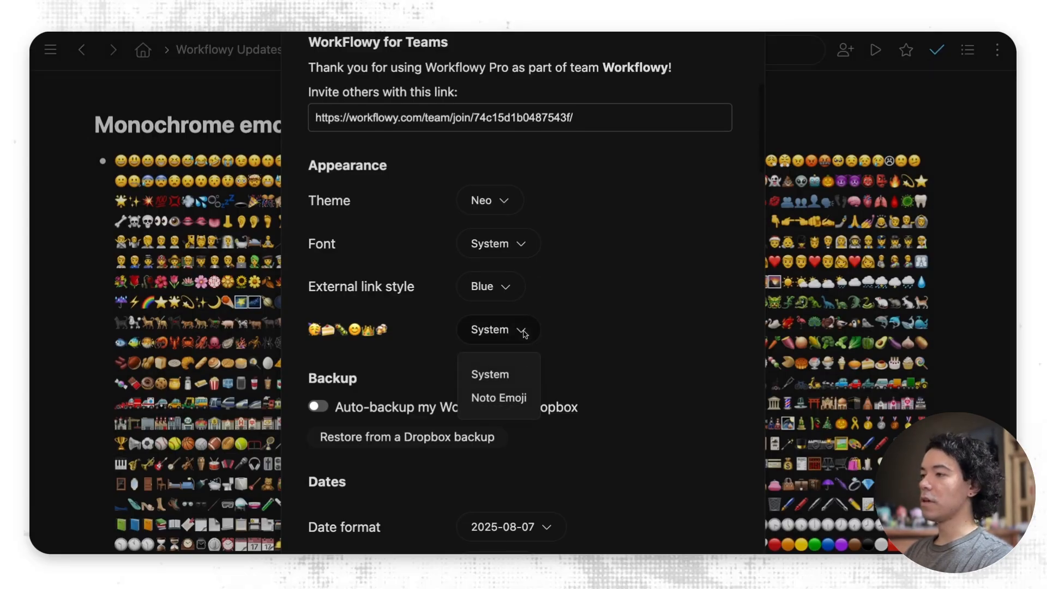
pyautogui.moveTo(498, 397)
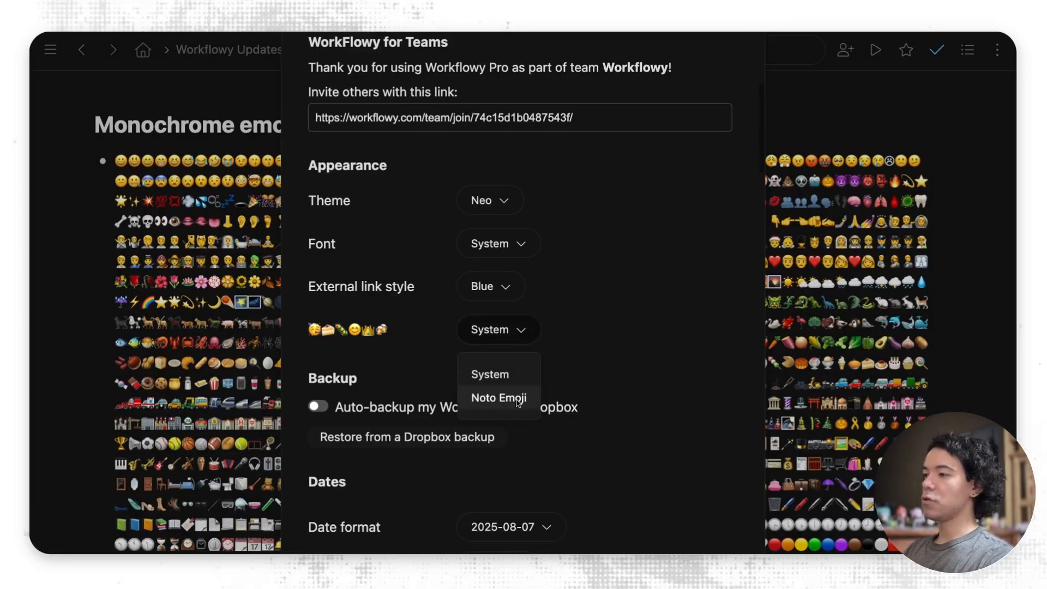
pyautogui.click(499, 397)
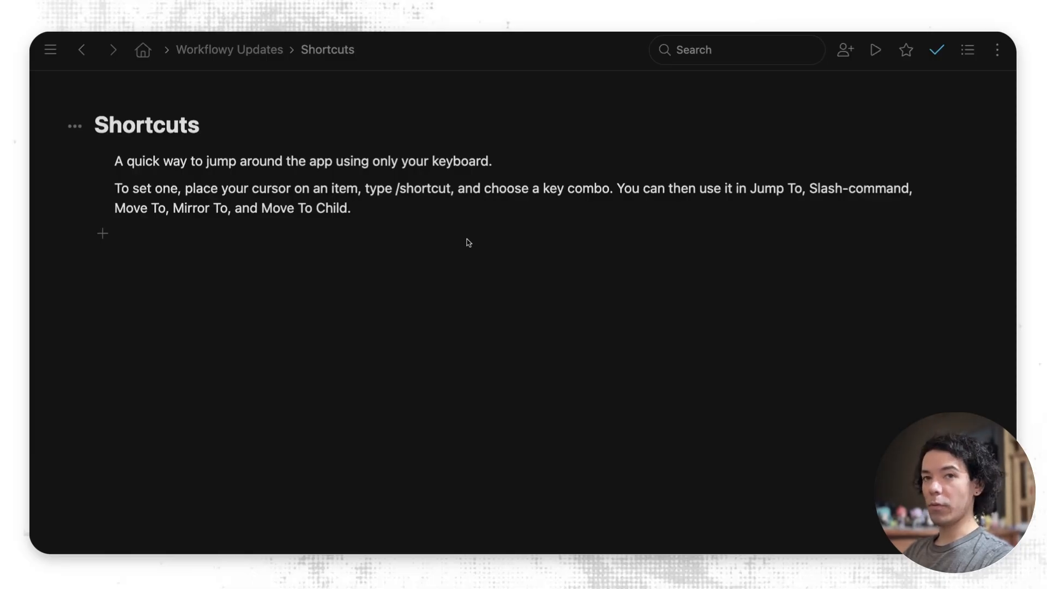
pyautogui.moveTo(289, 145)
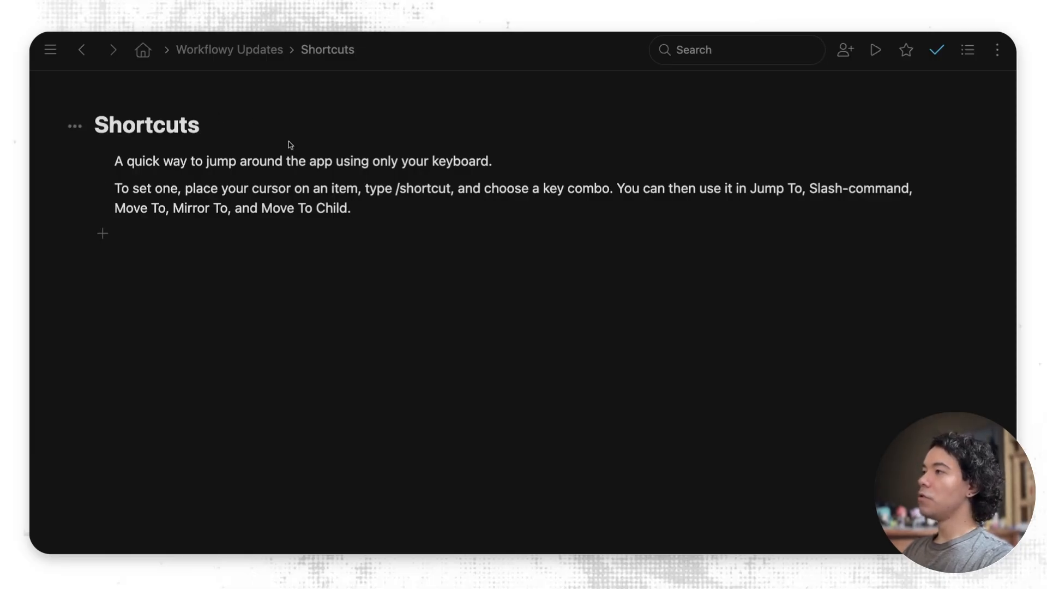
pyautogui.moveTo(269, 134)
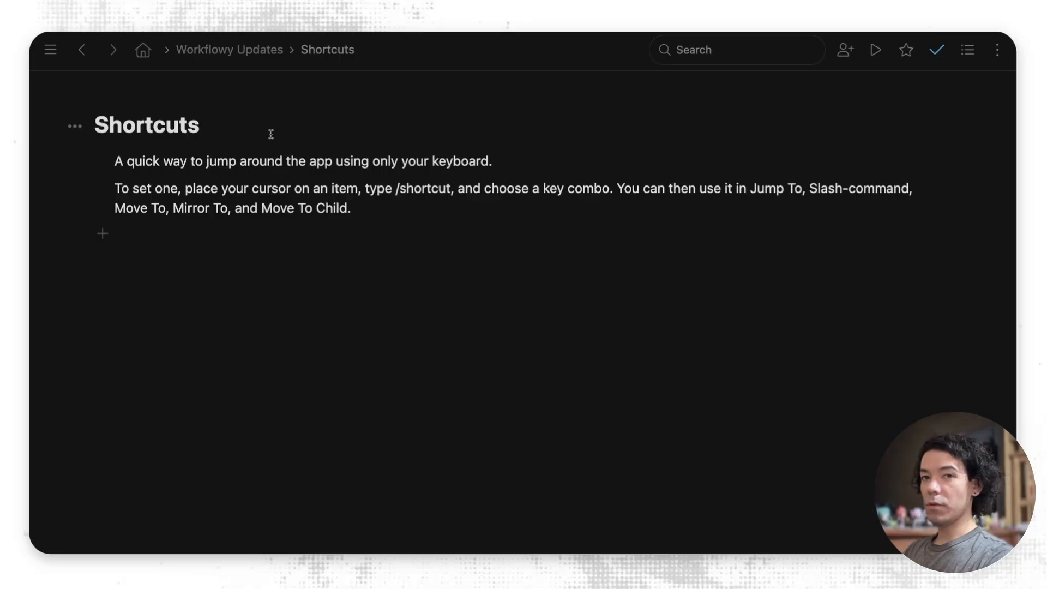
pyautogui.moveTo(338, 143)
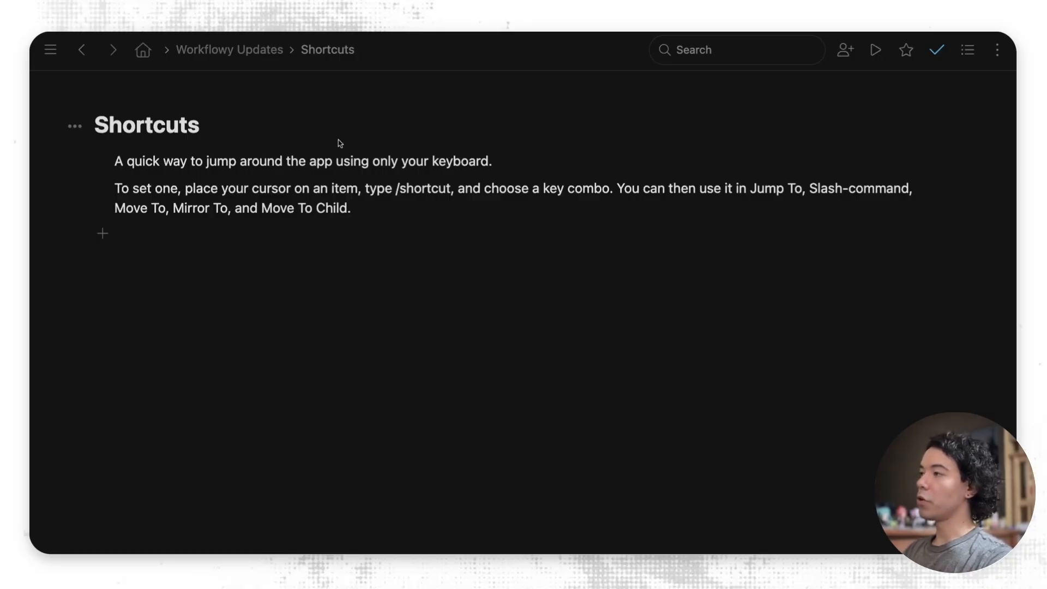
# Step: Via the / Shortcut command, clear the combo and remove the Shortcuts node's shortcut
pyautogui.write('/')
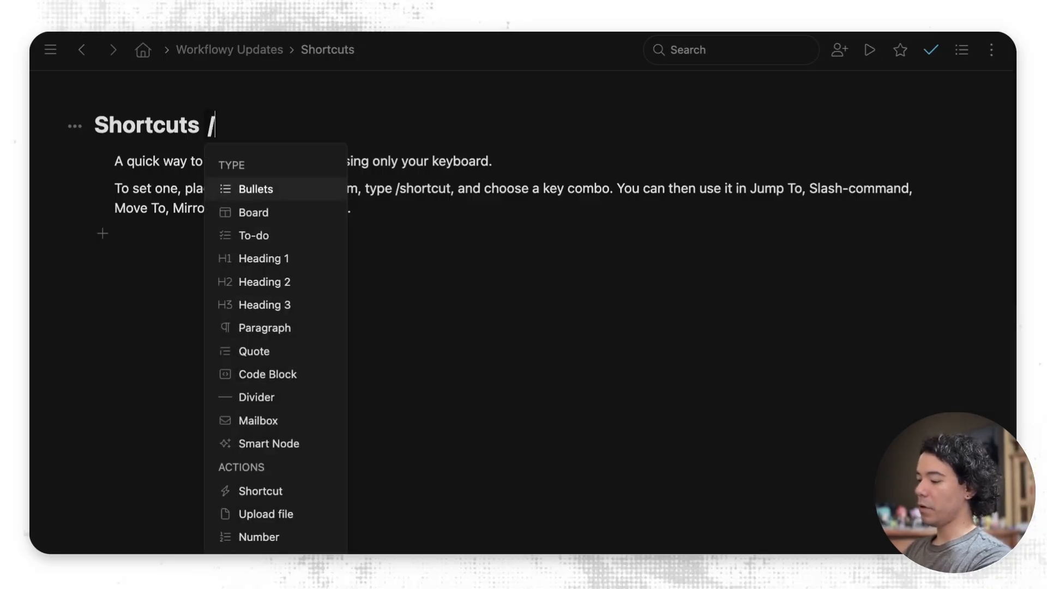
pyautogui.click(261, 491)
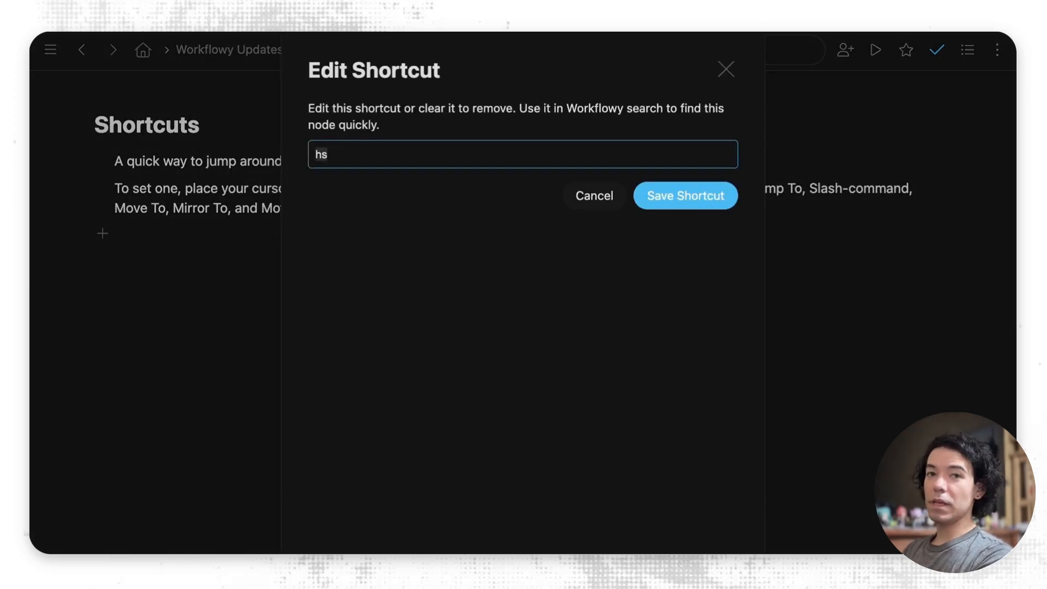
pyautogui.write('a')
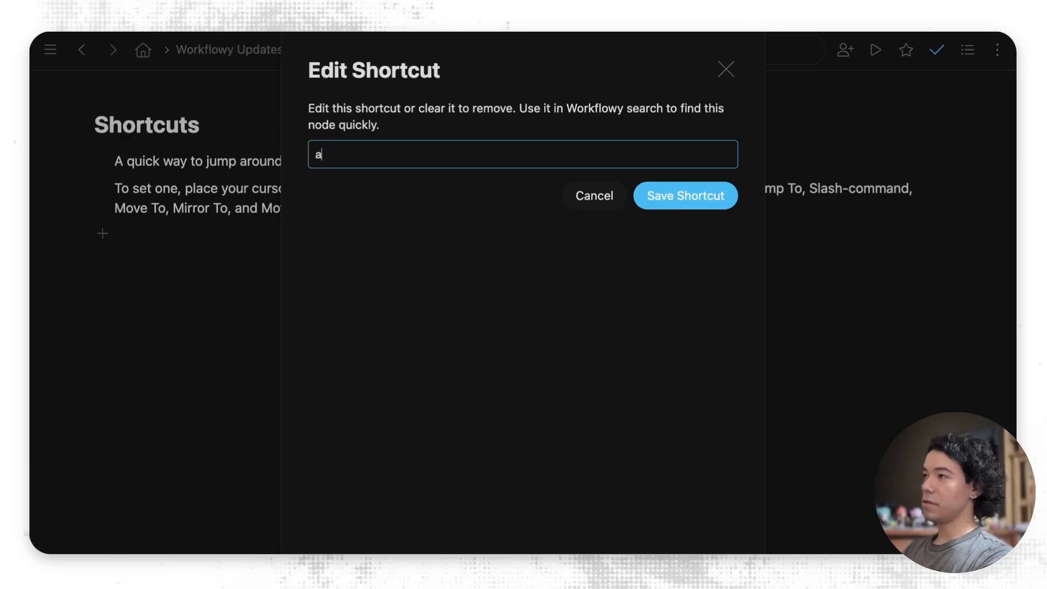
pyautogui.press('Backspace')
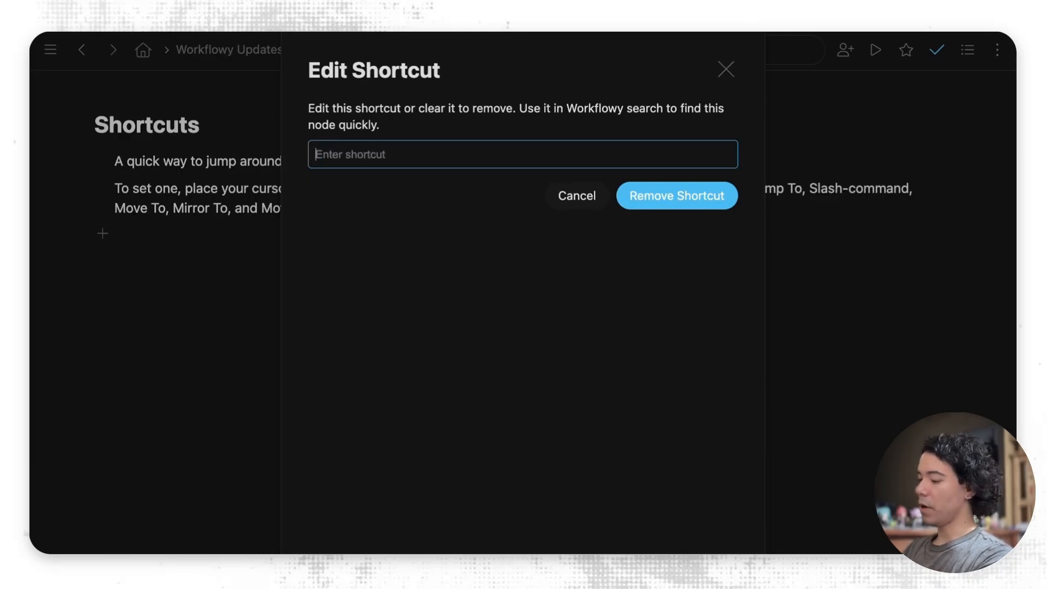
pyautogui.click(576, 195)
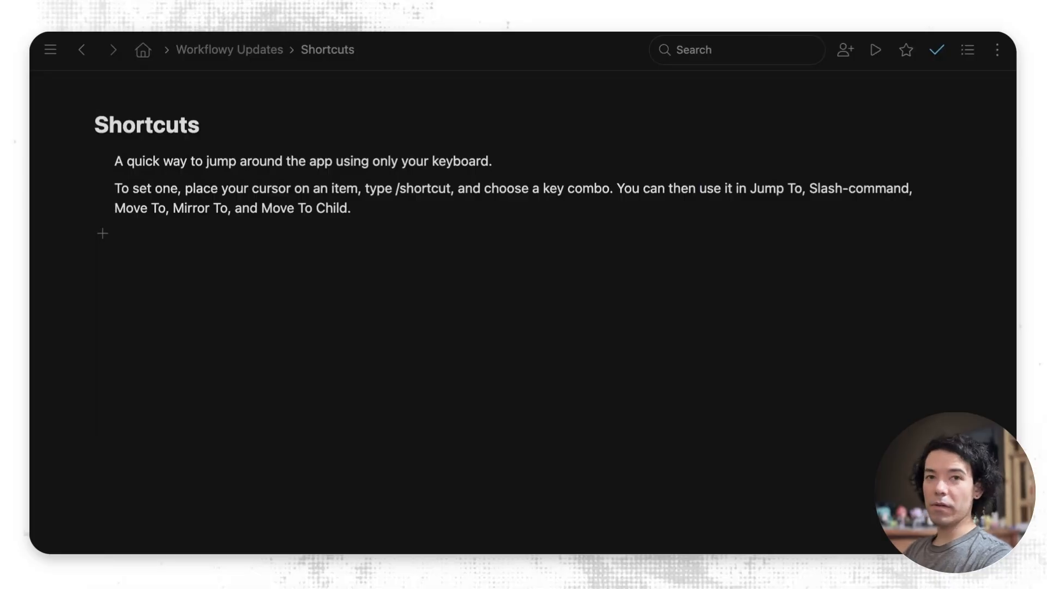
pyautogui.moveTo(427, 284)
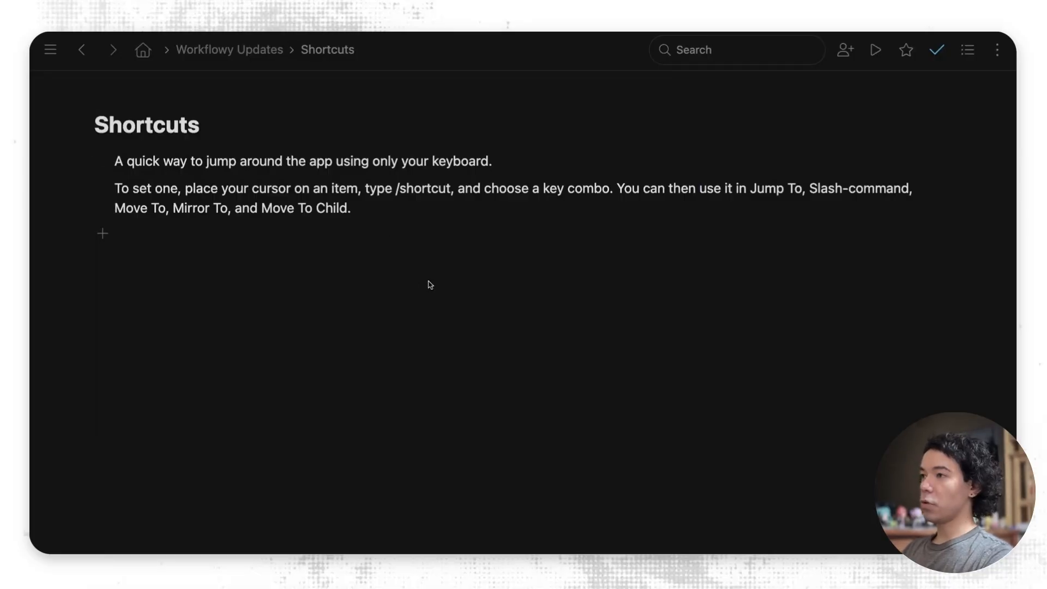
pyautogui.moveTo(726, 296)
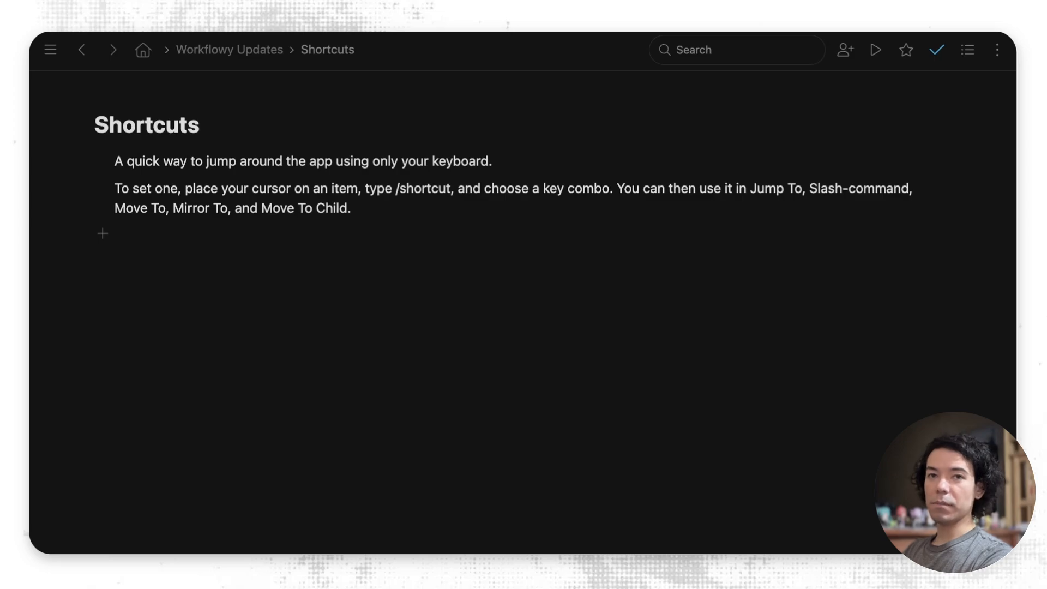
# Step: Bring up the Jump to search and filter starred nodes with 'sh'
pyautogui.click(142, 49)
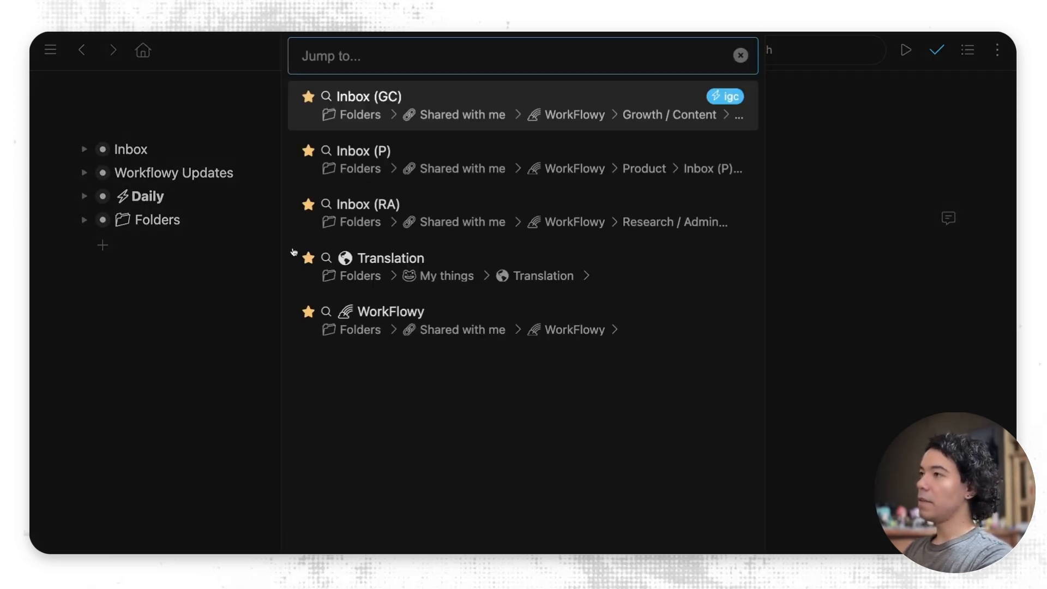
pyautogui.write('sh')
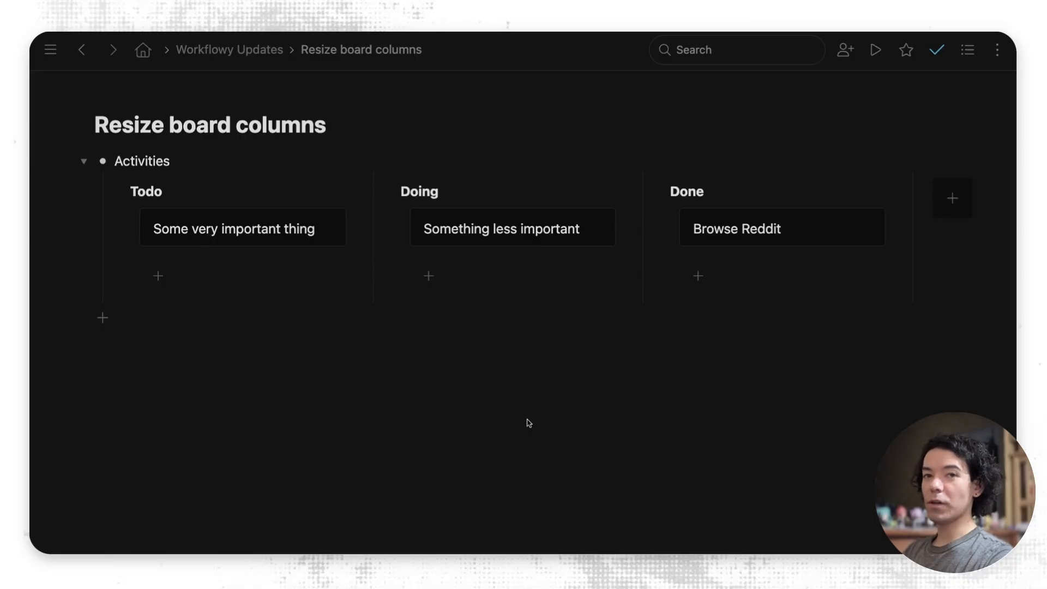
pyautogui.moveTo(474, 243)
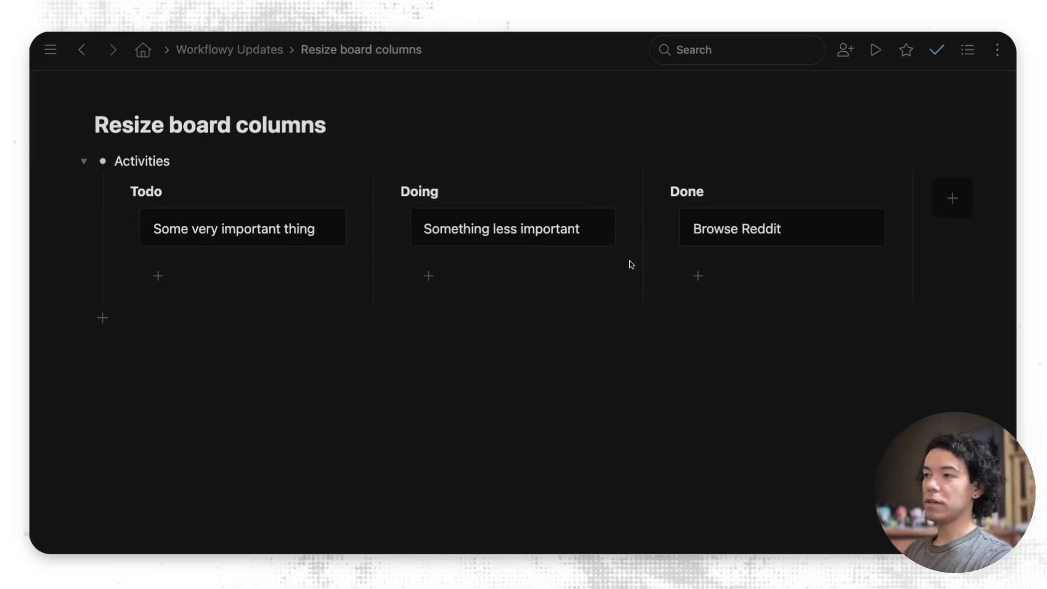
pyautogui.moveTo(374, 247)
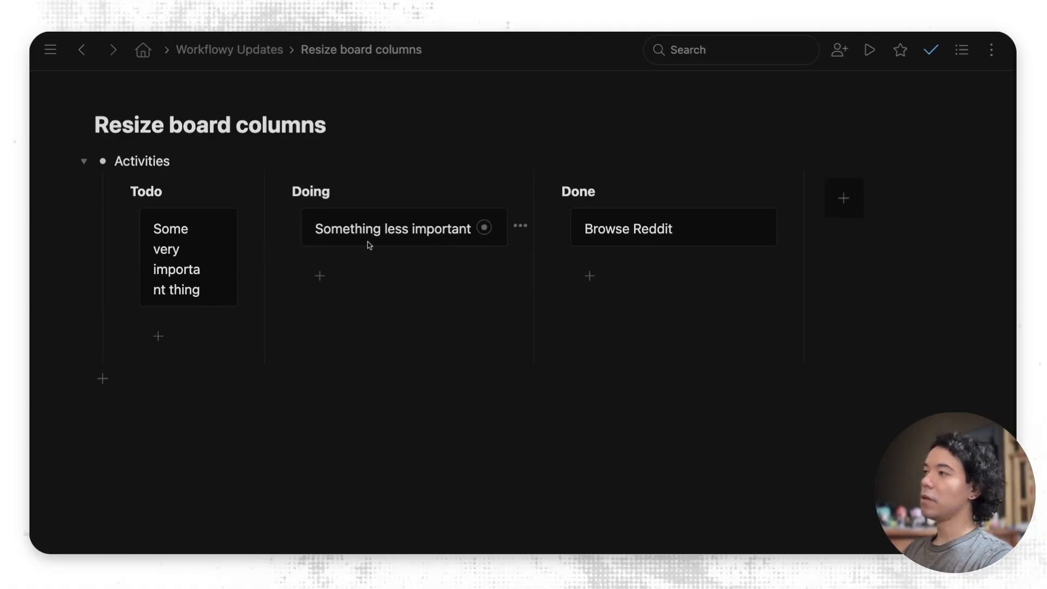
pyautogui.moveTo(459, 376)
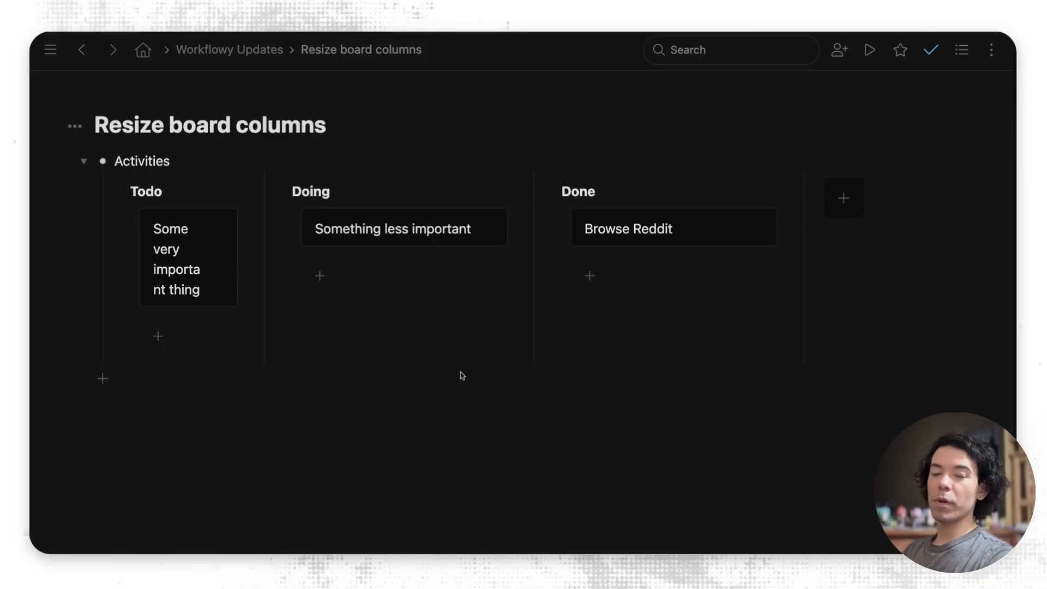
pyautogui.moveTo(264, 259)
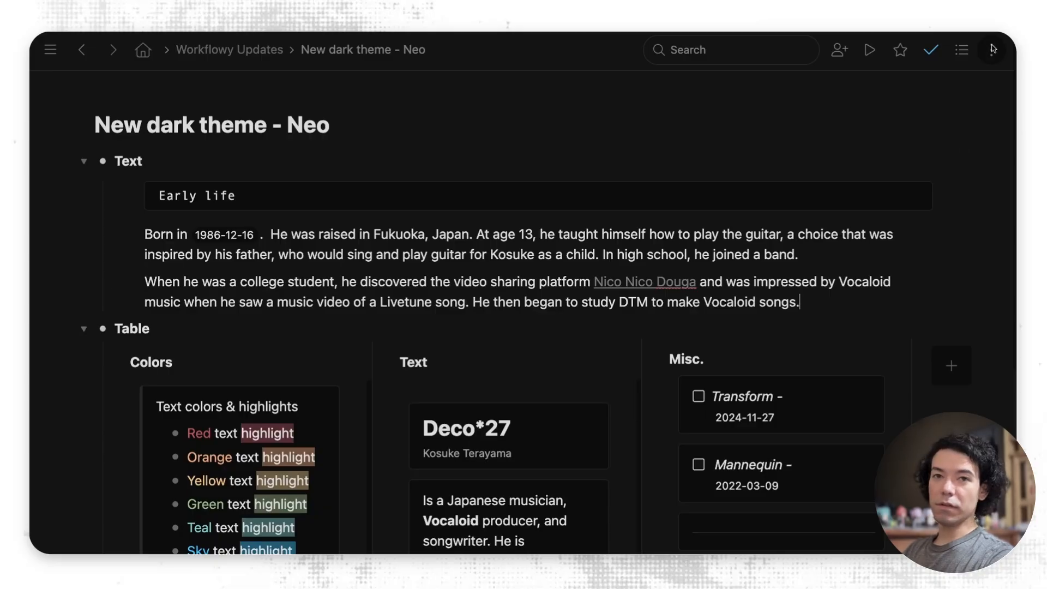
pyautogui.moveTo(936, 260)
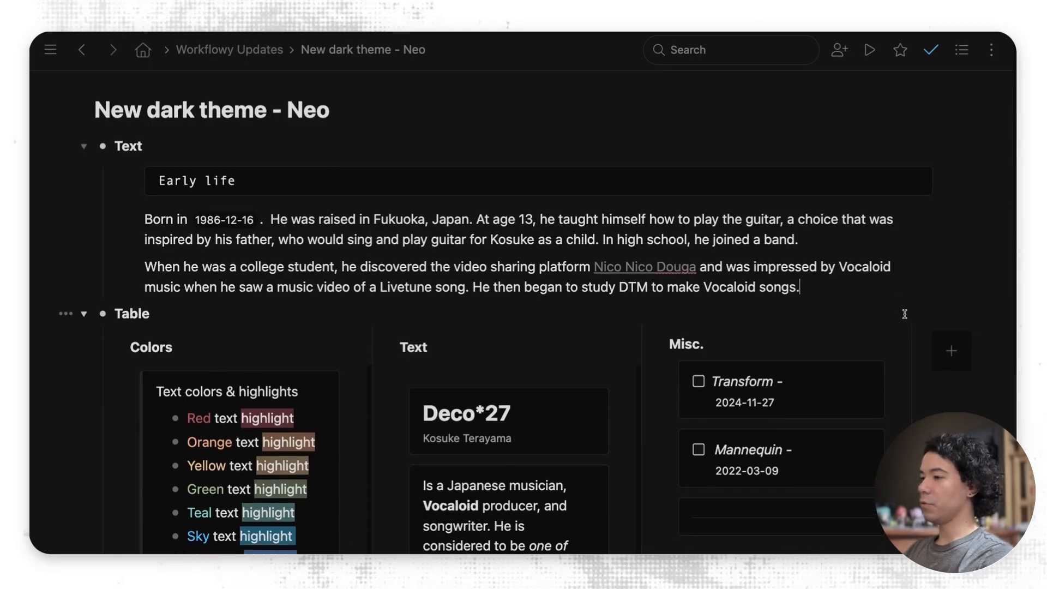
# Step: Scroll through the New dark theme - Neo node's sample text and table
pyautogui.scroll(-3)
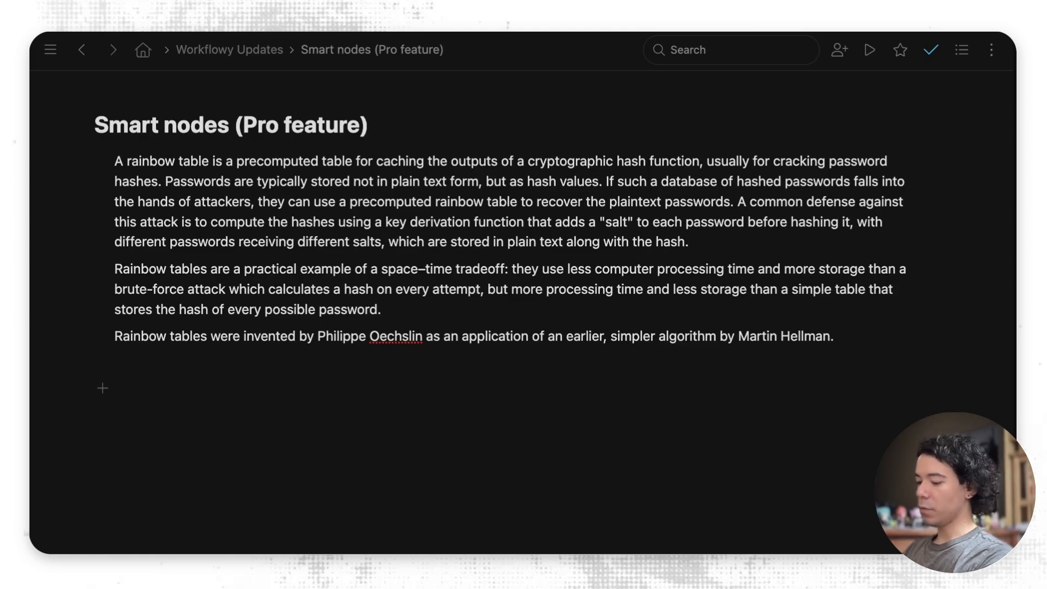
# Step: Insert a Smart Node and ask it 'what are hash functions?'
pyautogui.write('/')
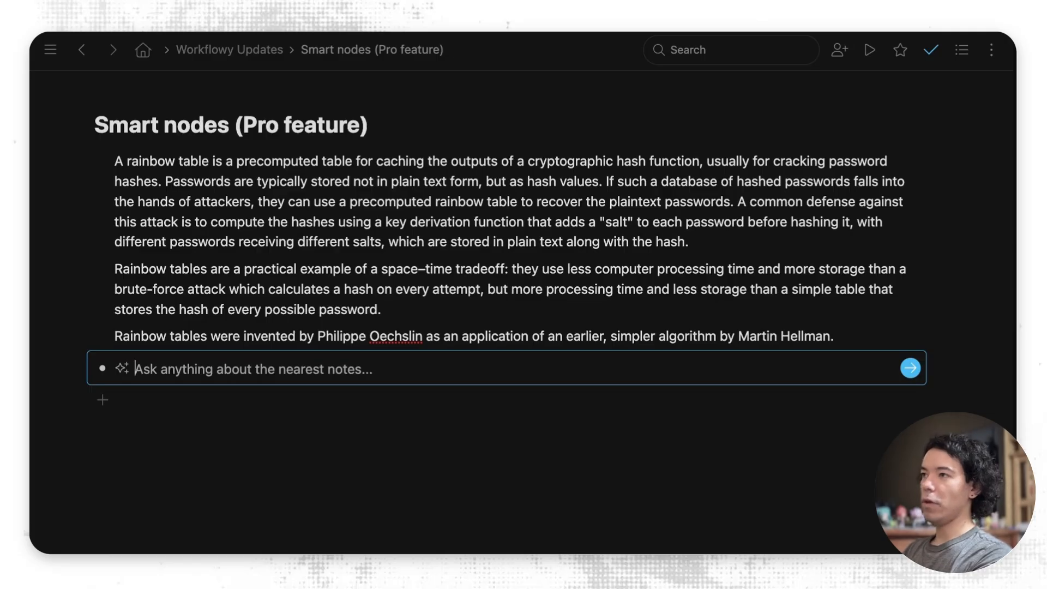
pyautogui.write('what are')
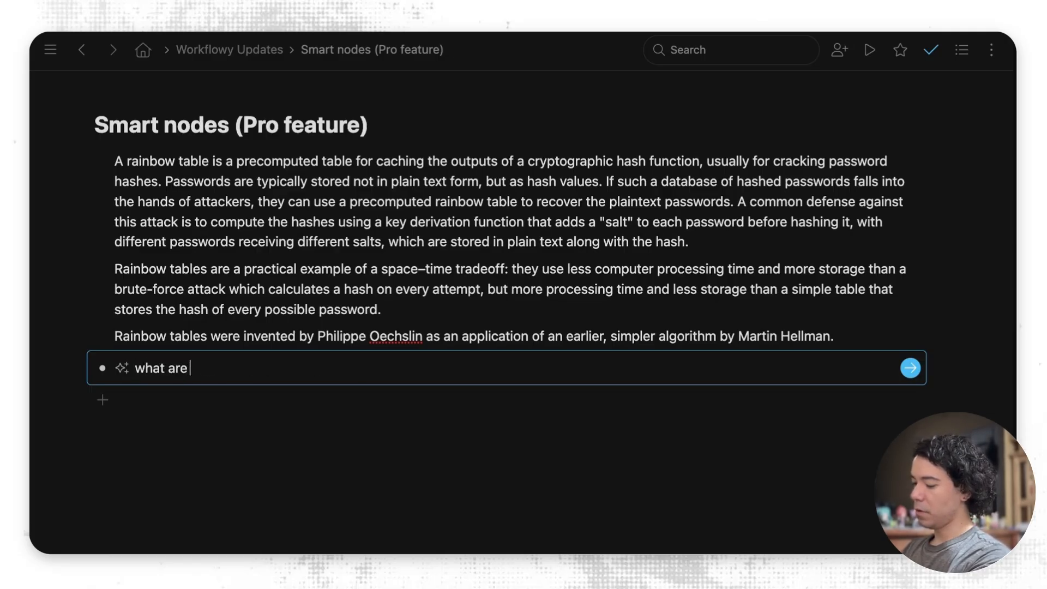
pyautogui.write('hash functions?')
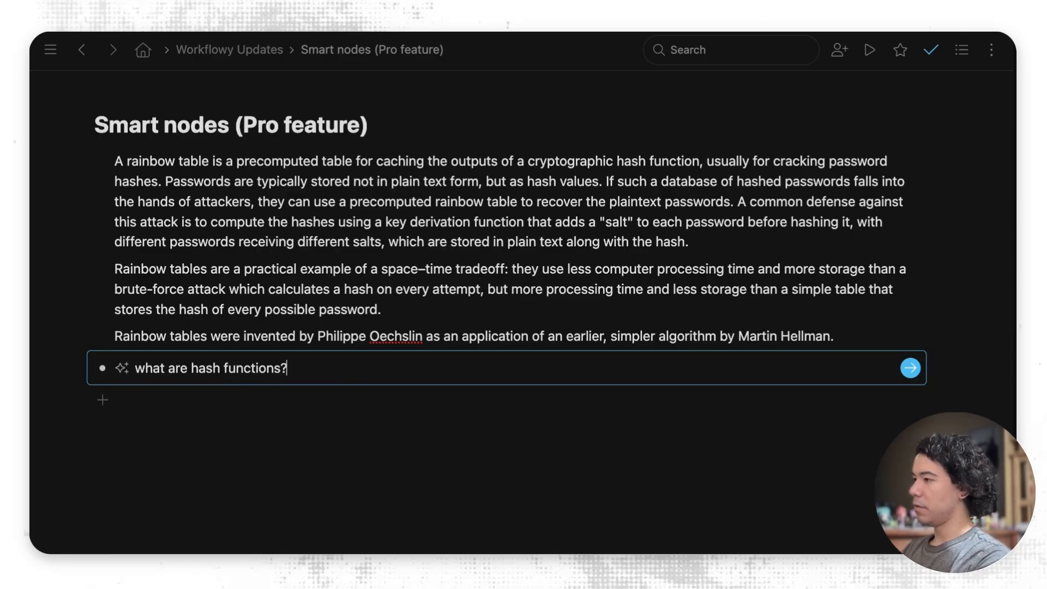
pyautogui.click(909, 367)
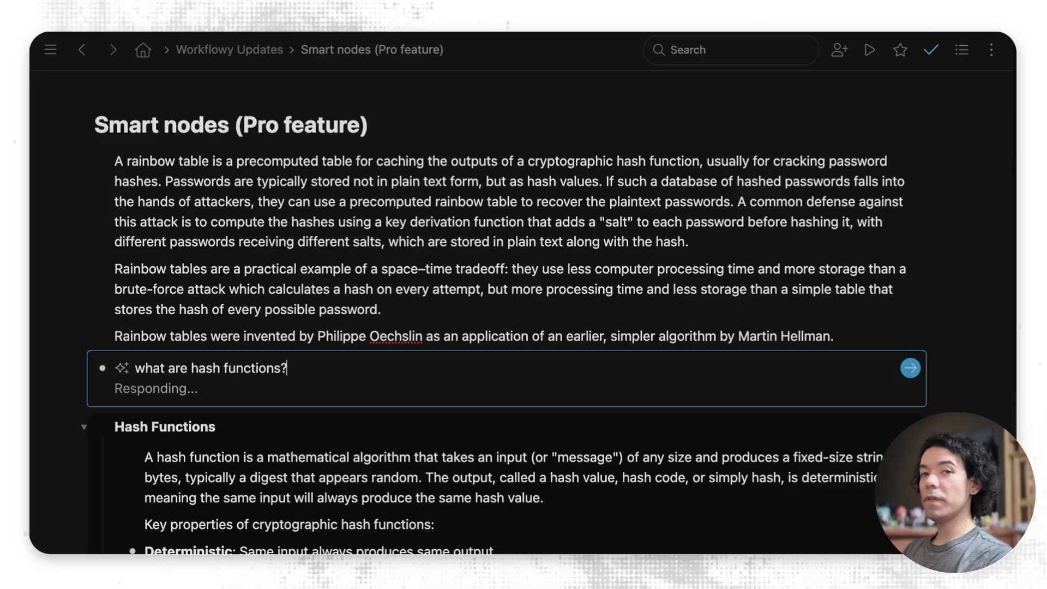
# Step: Scroll through the generated Hash Functions answer
pyautogui.scroll(-3)
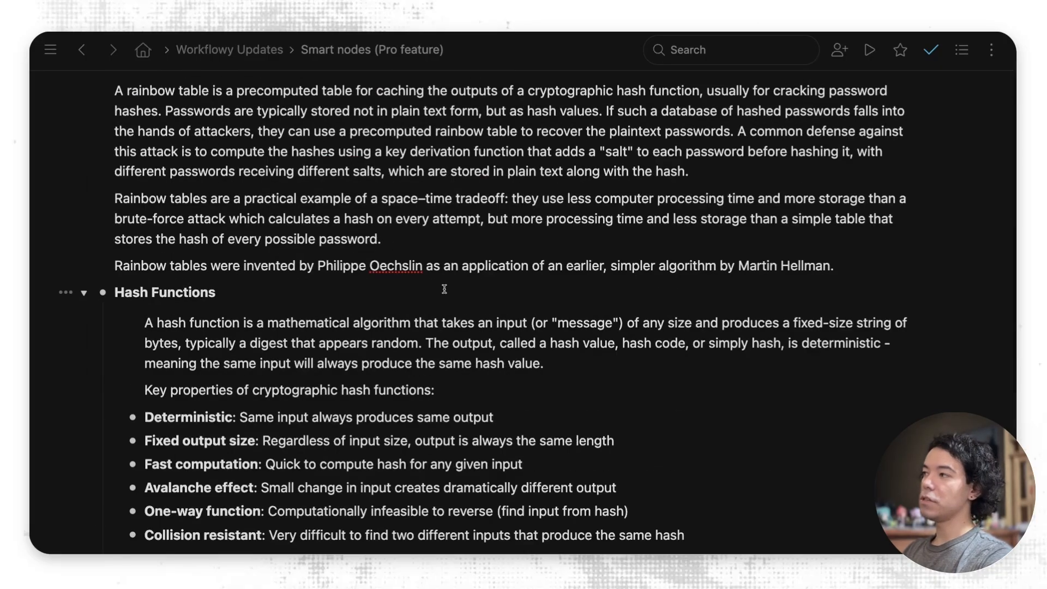
pyautogui.scroll(-3)
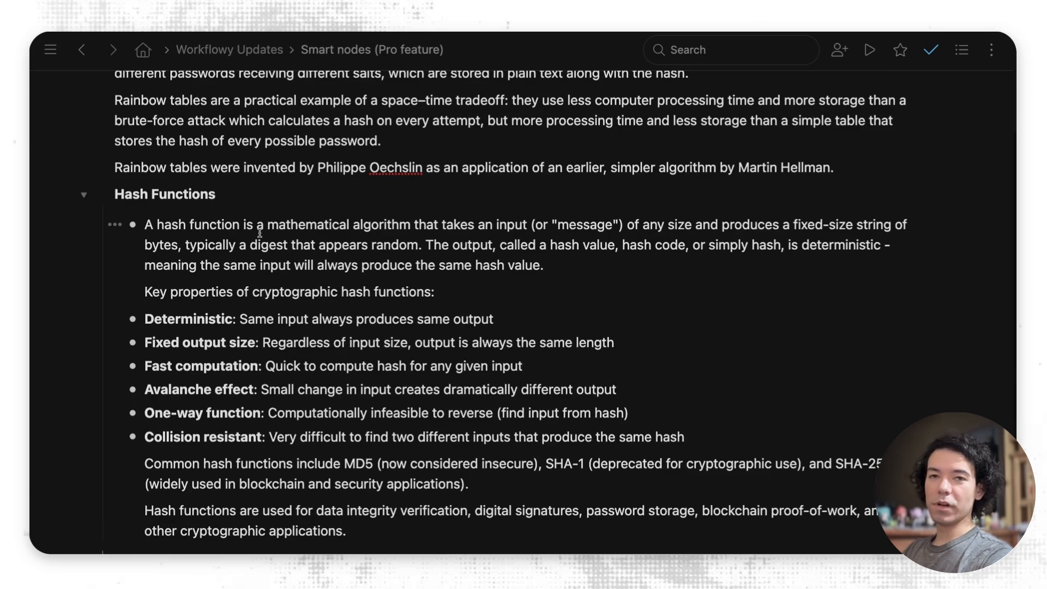
pyautogui.scroll(3)
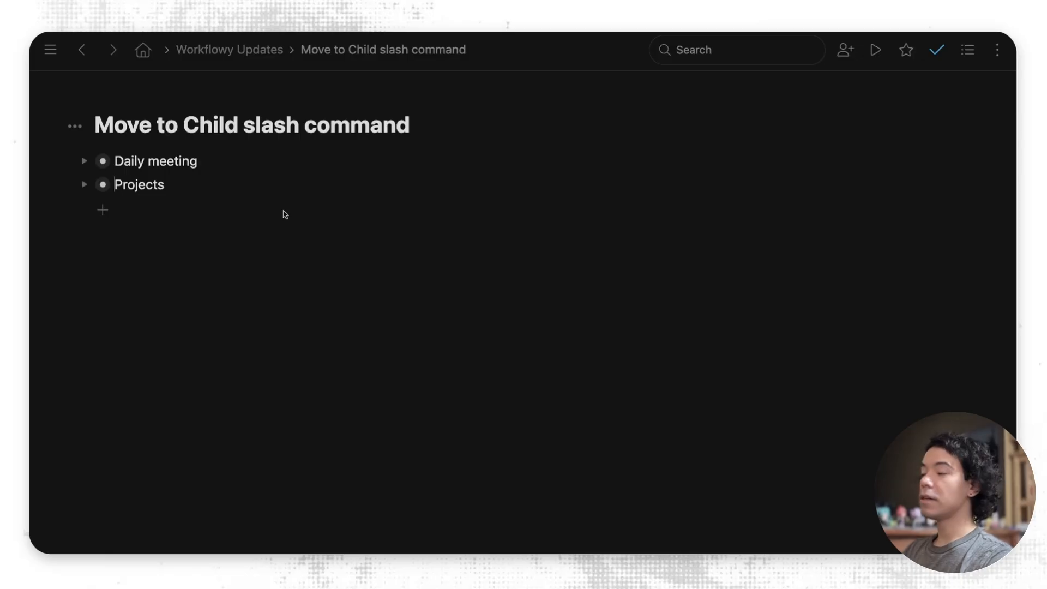
pyautogui.moveTo(88, 190)
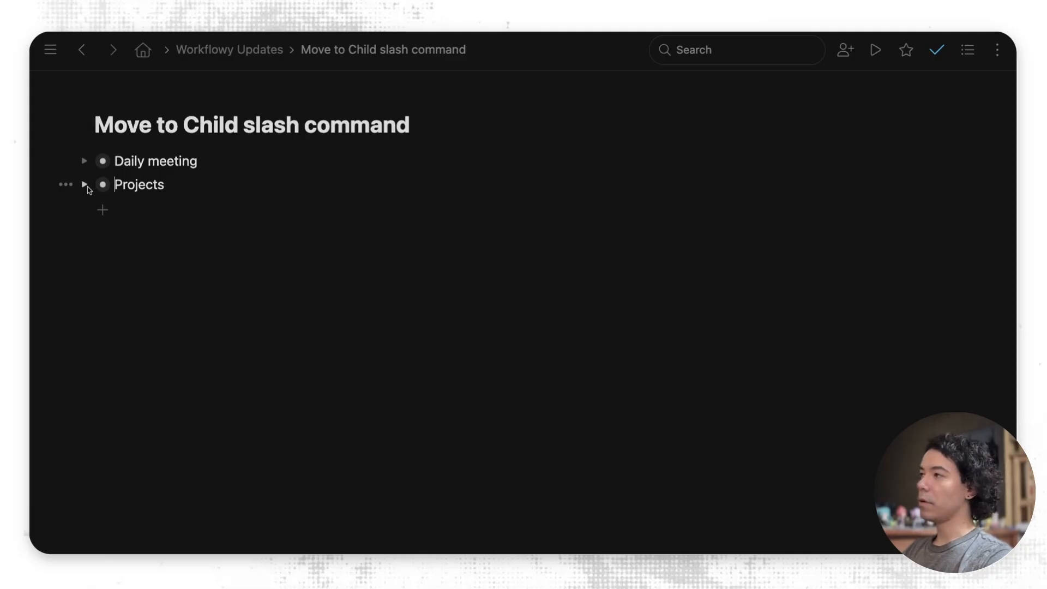
pyautogui.moveTo(220, 156)
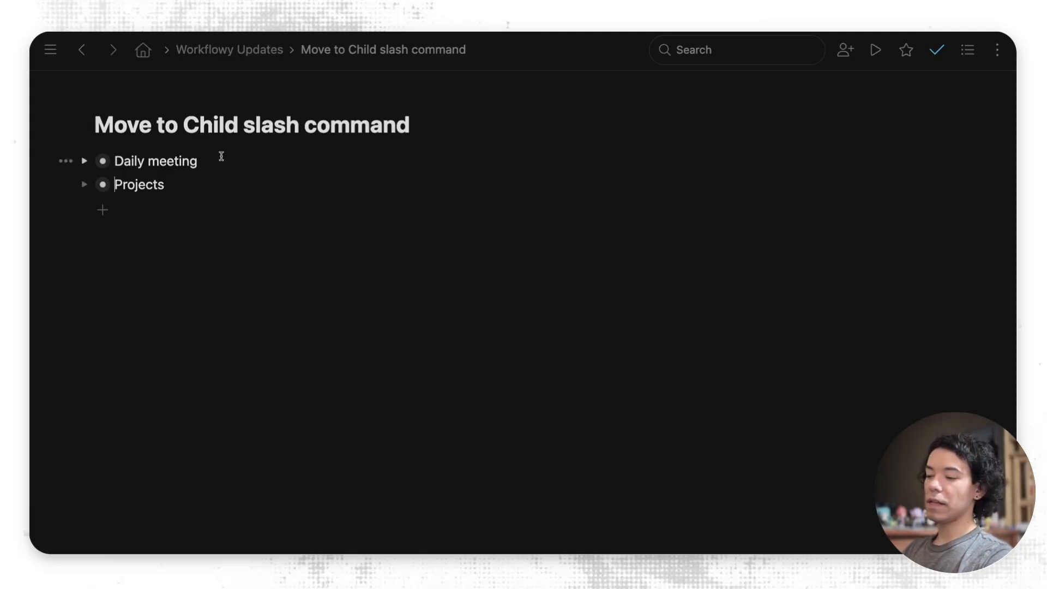
pyautogui.moveTo(94, 197)
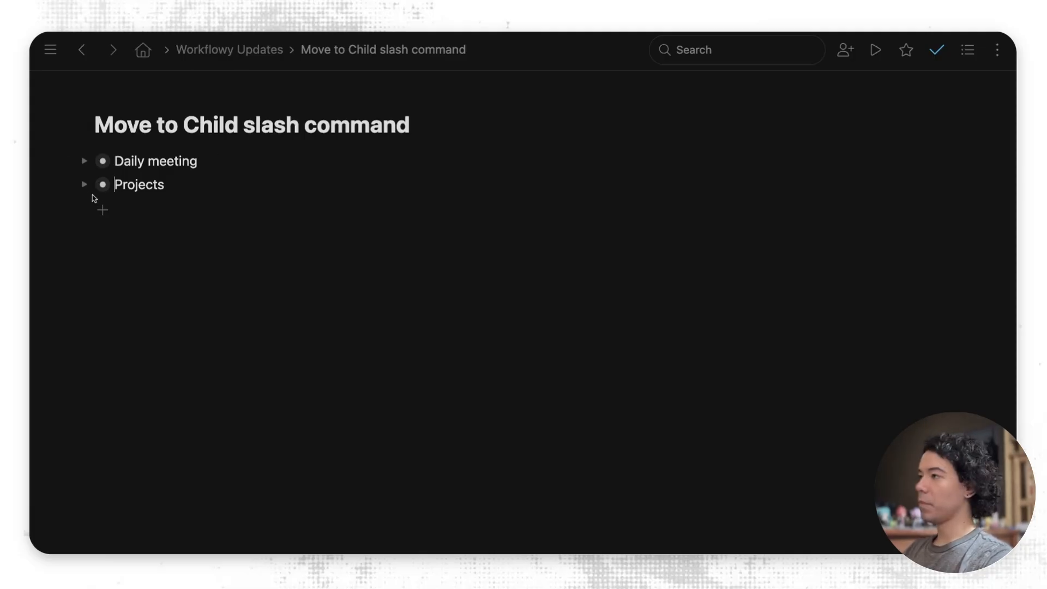
# Step: Expand Projects, Daily meeting and Valkyrie to review the Notes and Meetings structure
pyautogui.click(84, 184)
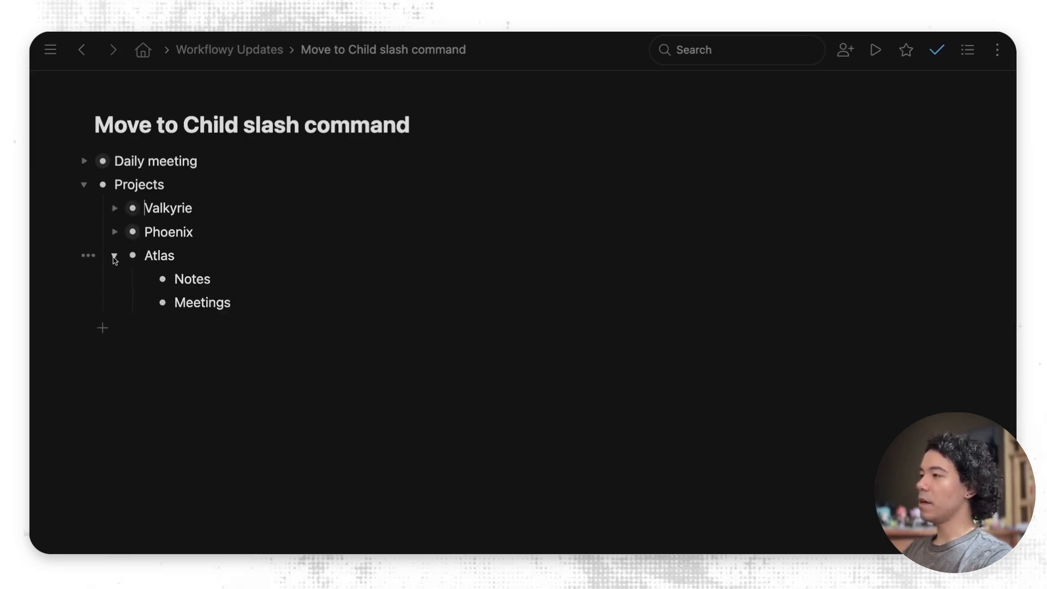
pyautogui.click(83, 160)
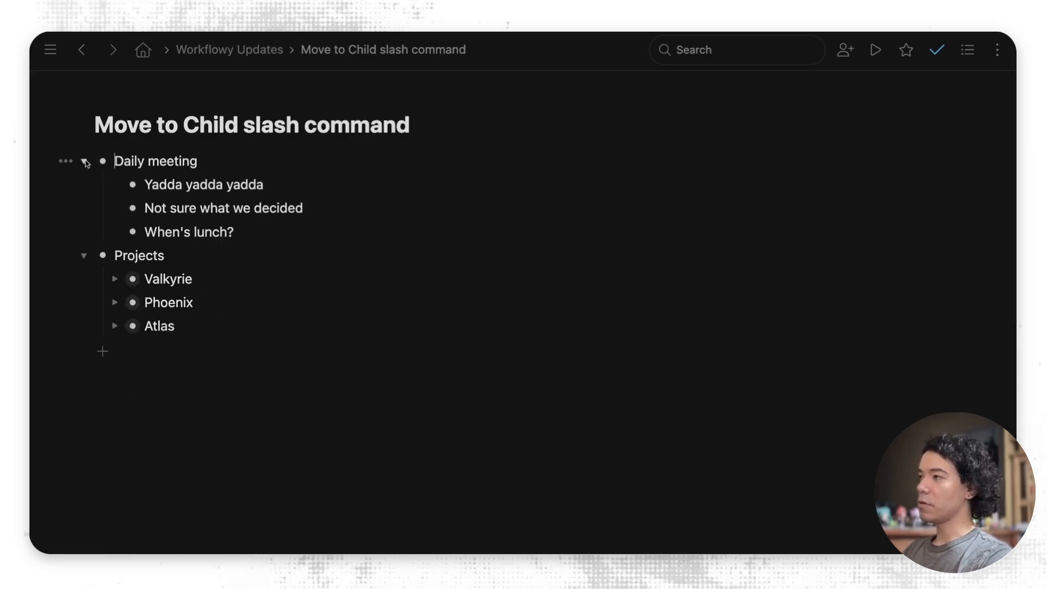
pyautogui.click(84, 161)
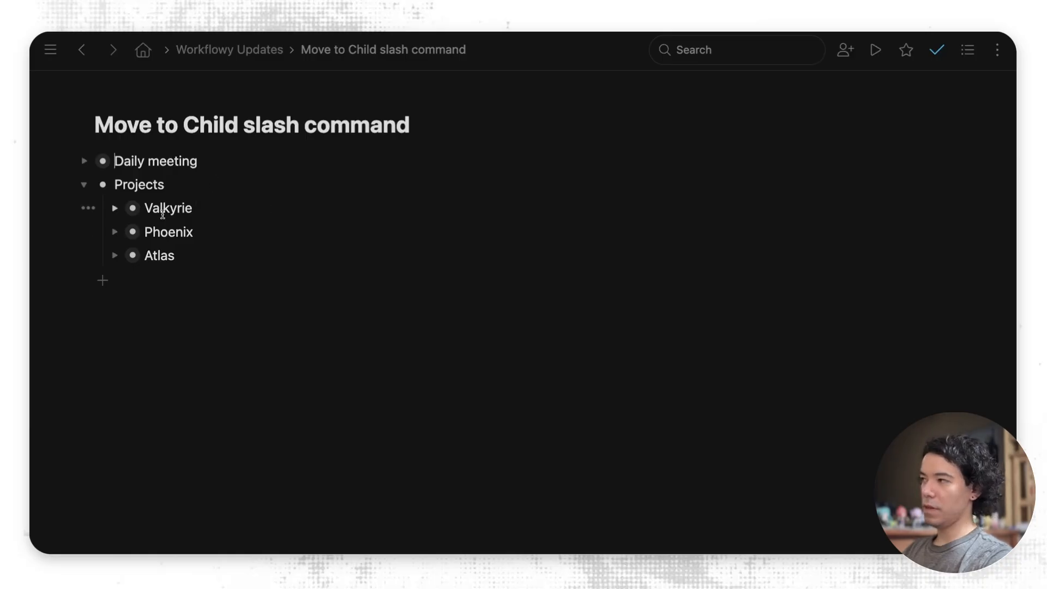
pyautogui.moveTo(238, 171)
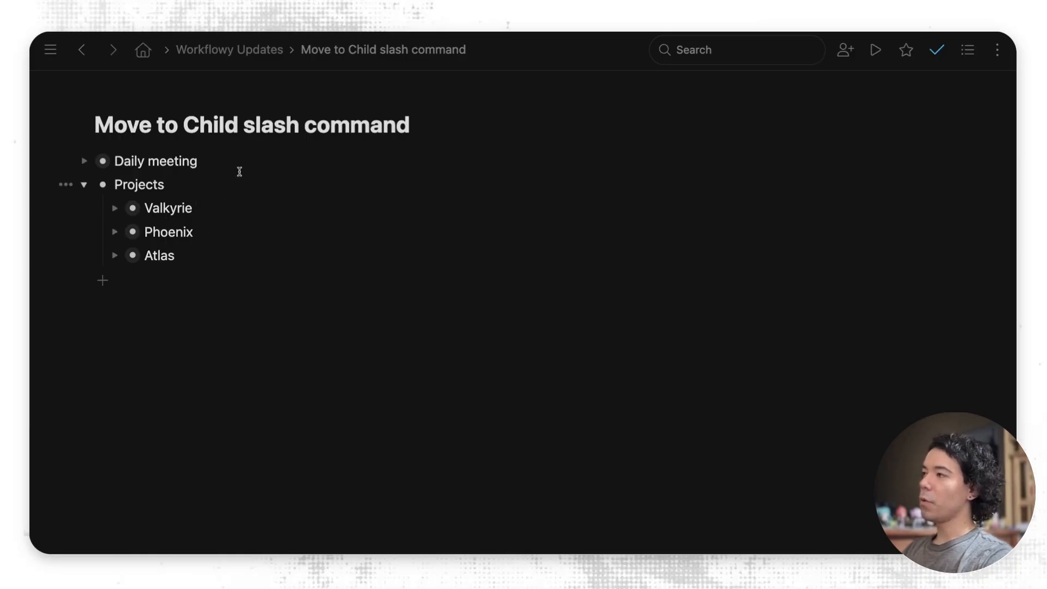
pyautogui.moveTo(275, 172)
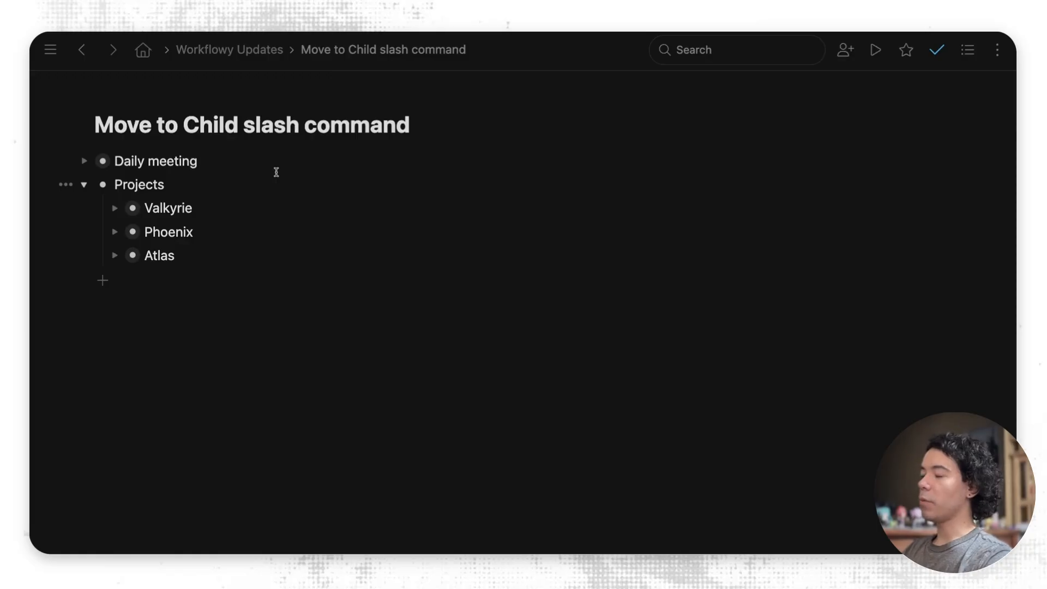
pyautogui.click(115, 207)
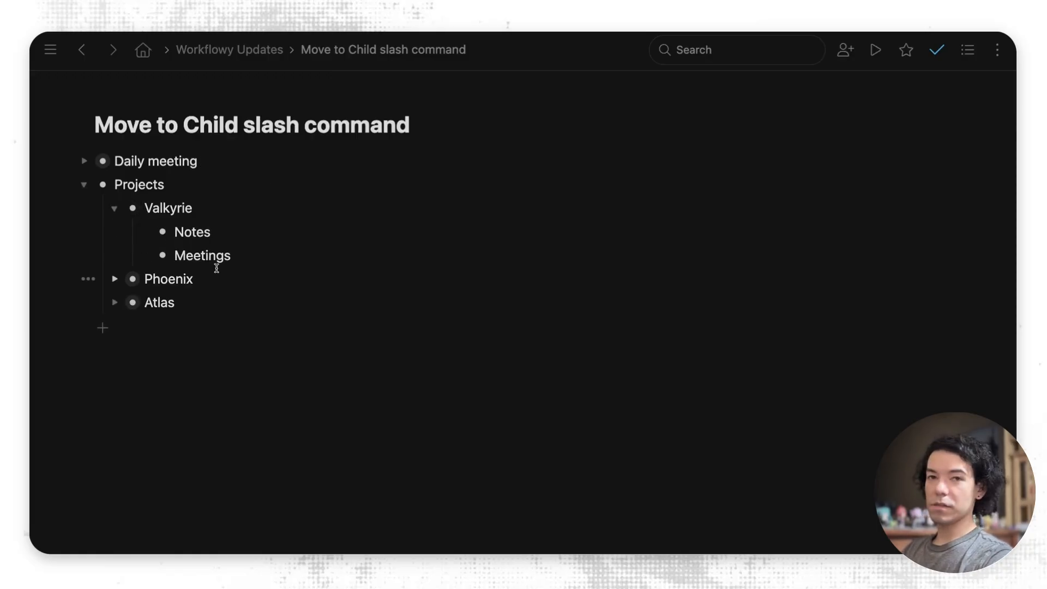
pyautogui.click(114, 278)
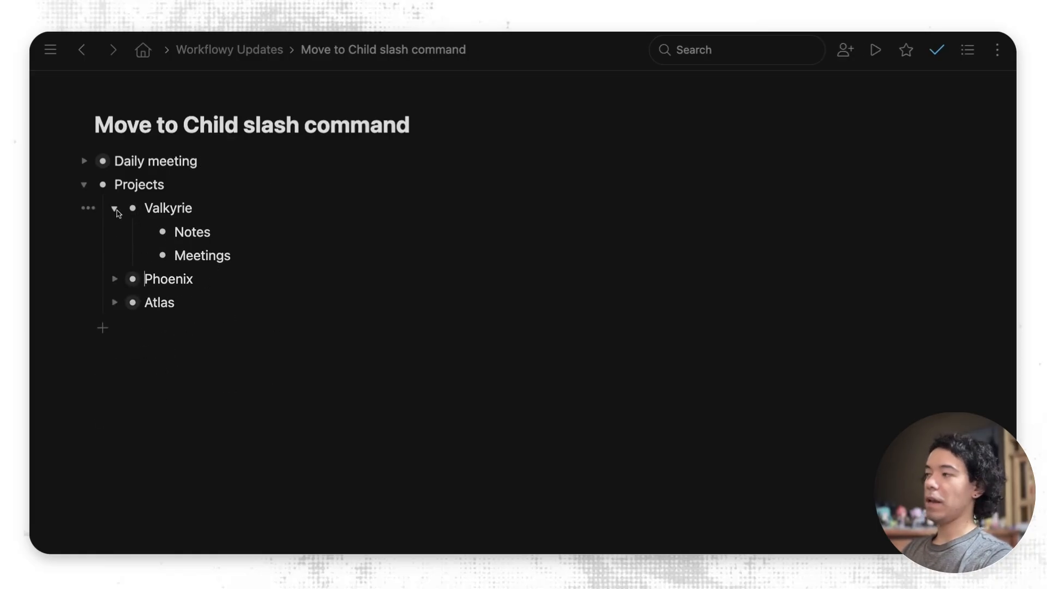
pyautogui.click(115, 207)
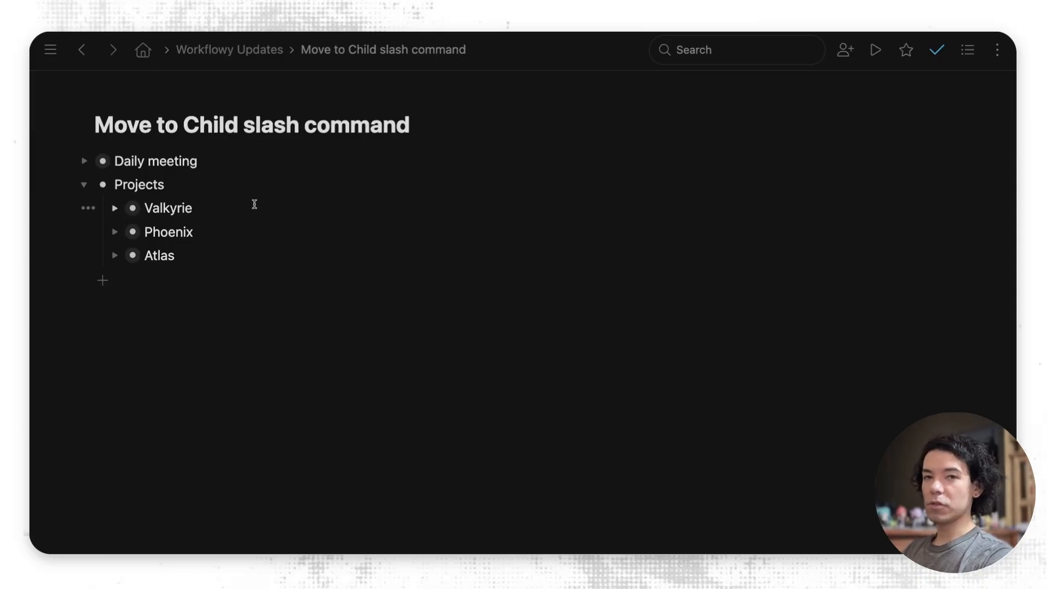
pyautogui.moveTo(144, 214)
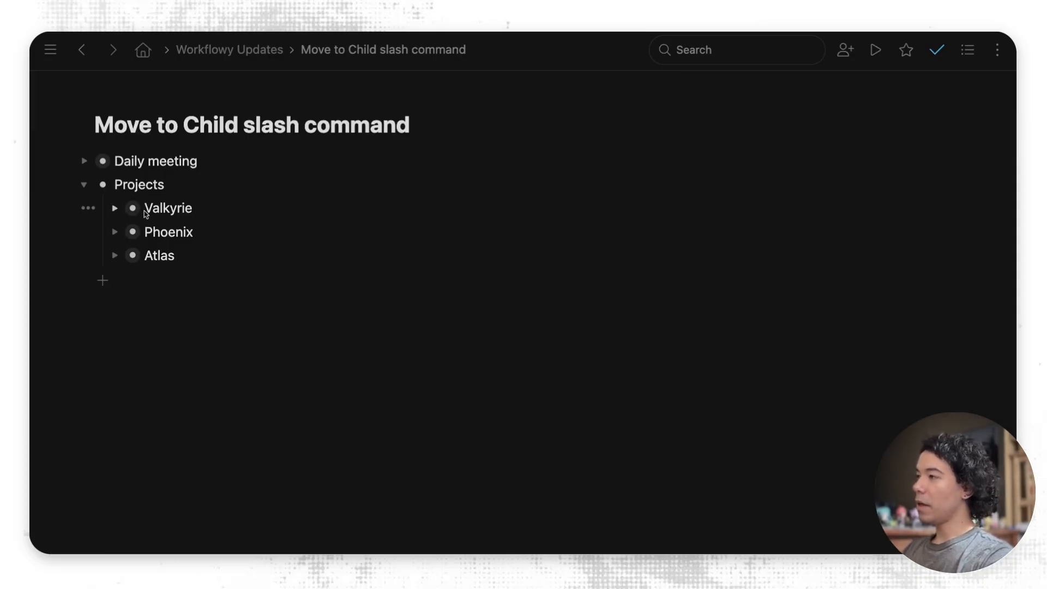
pyautogui.moveTo(142, 231)
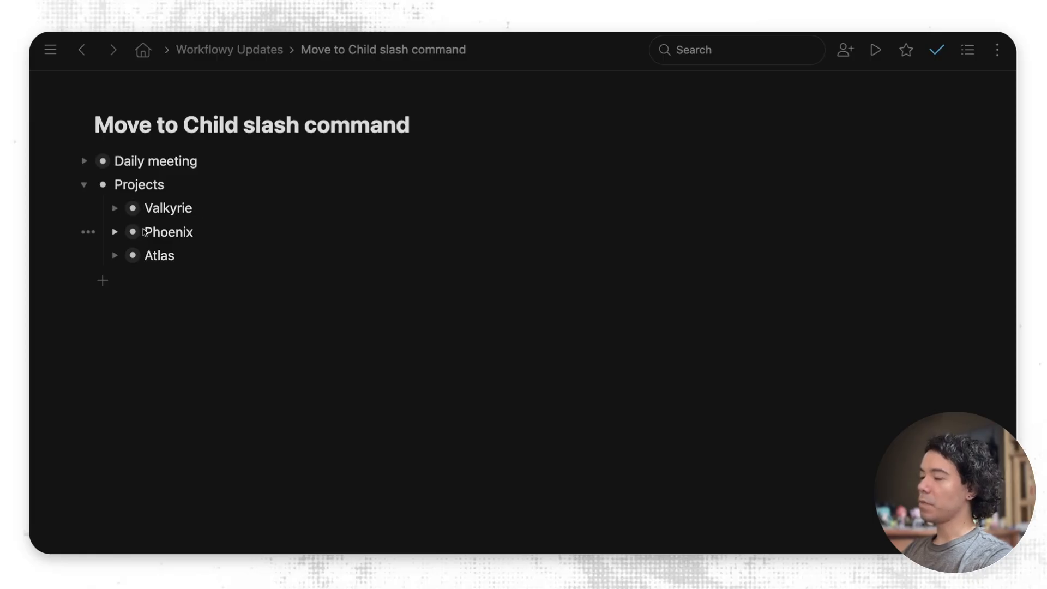
# Step: Use Move to Child with 'valk' to place Daily meeting under Valkyrie > Meetings
pyautogui.write('/')
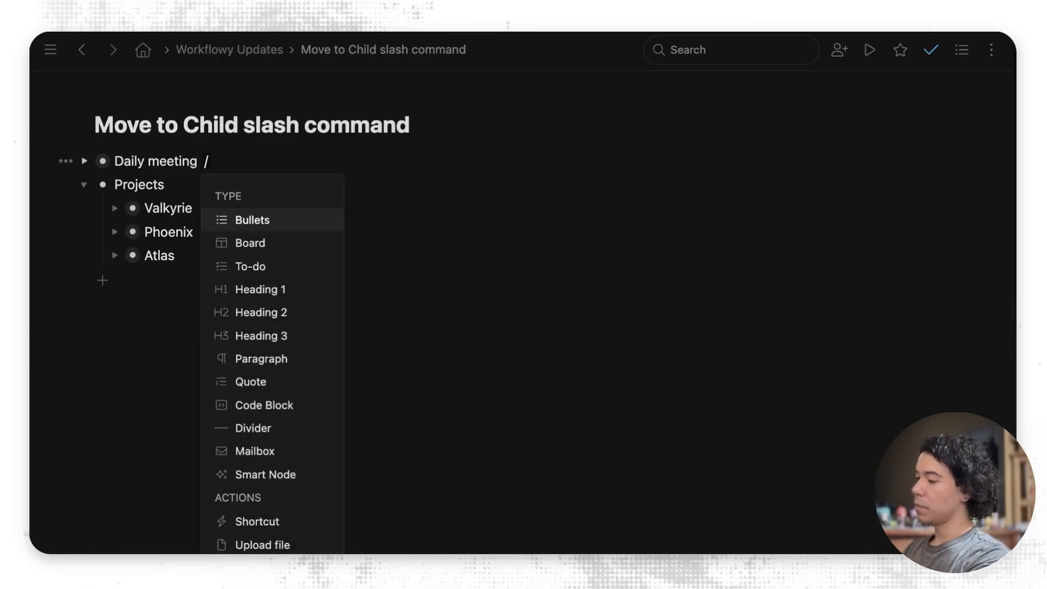
pyautogui.write('valk')
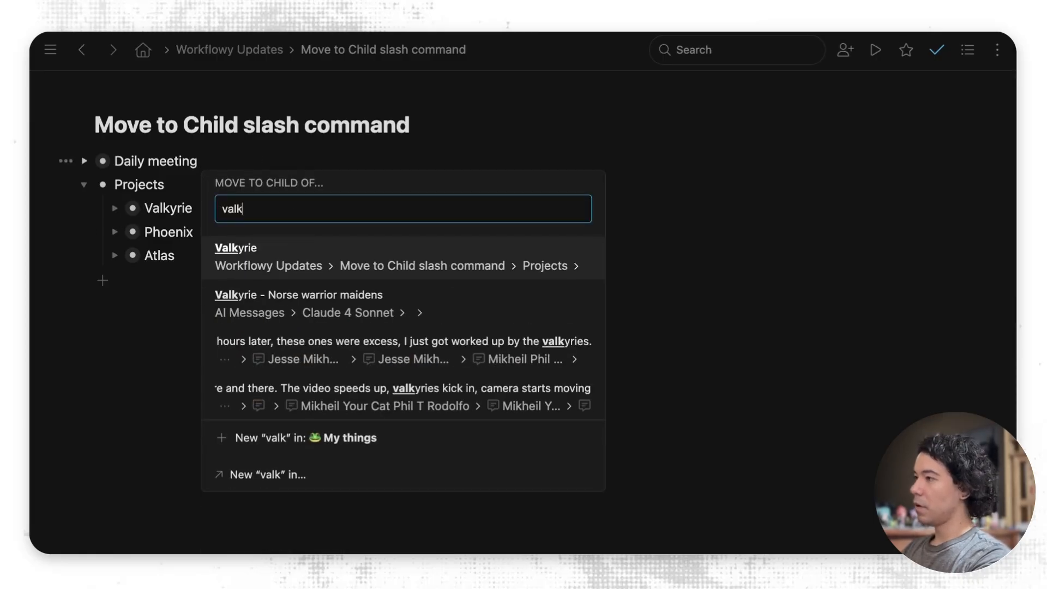
pyautogui.click(236, 257)
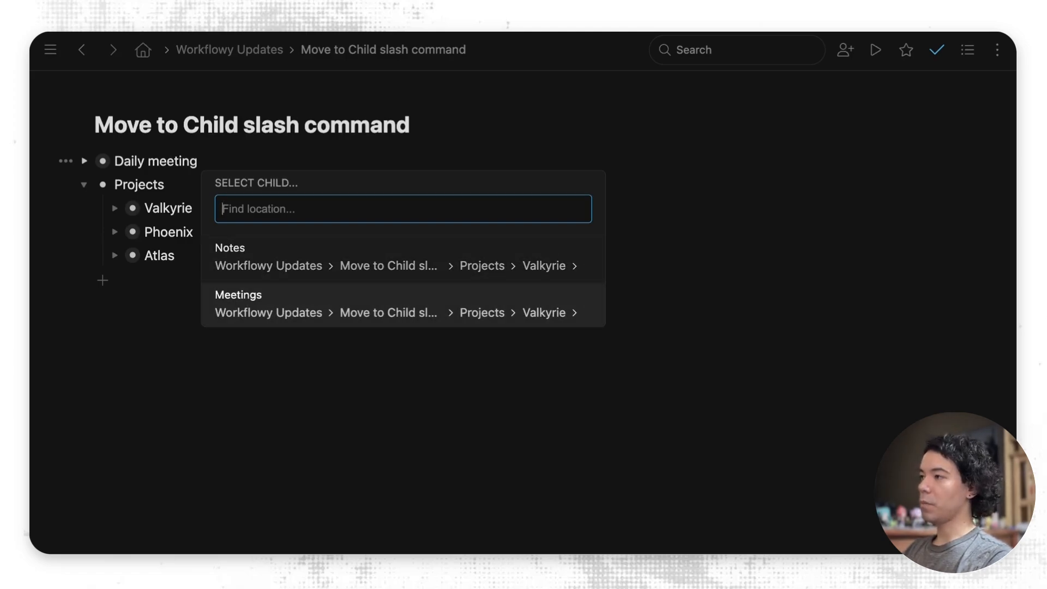
pyautogui.click(238, 305)
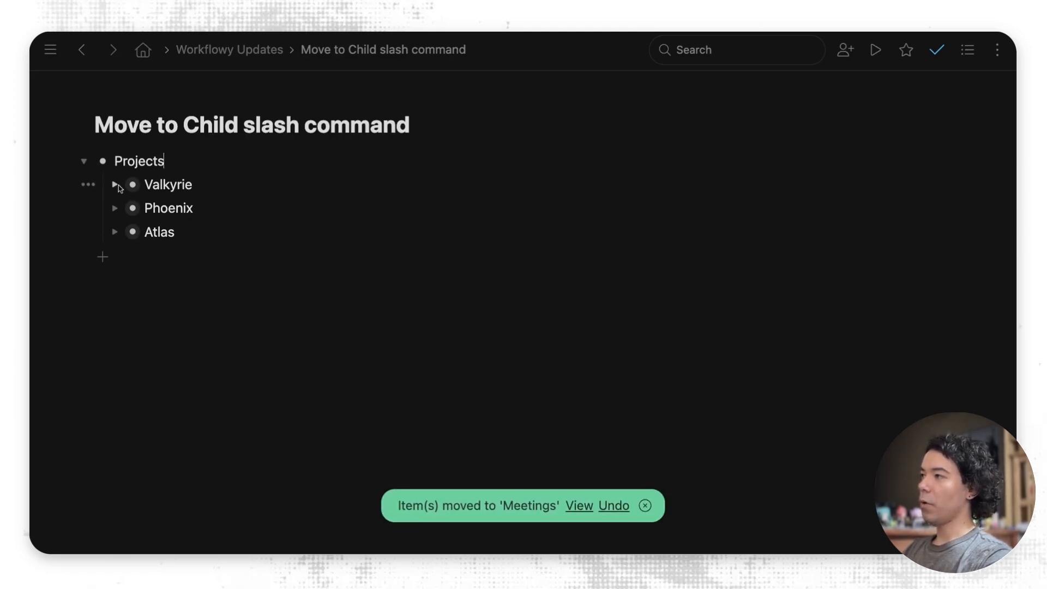
pyautogui.click(115, 184)
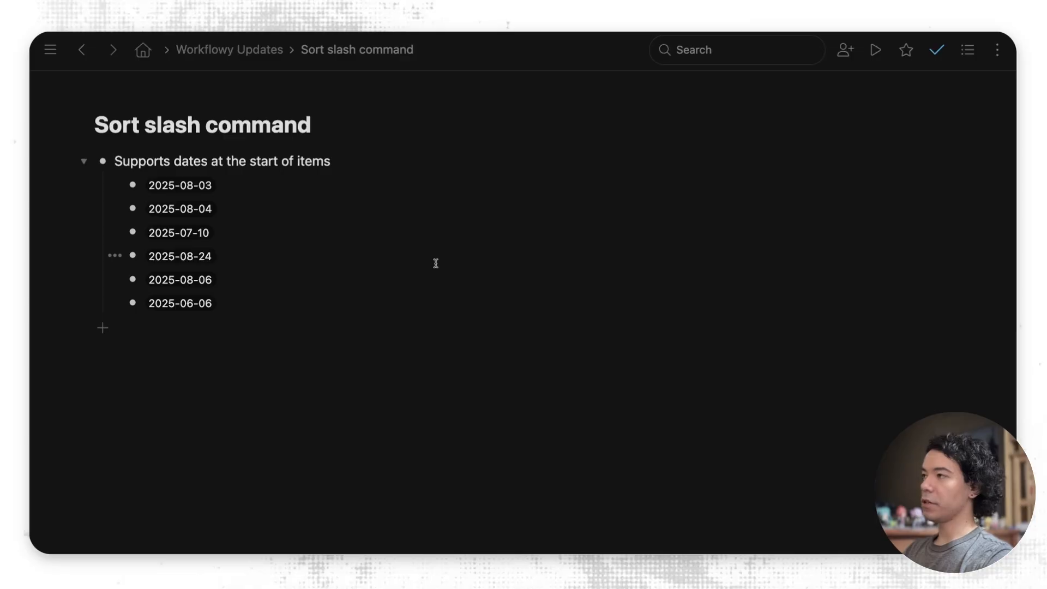
pyautogui.moveTo(234, 186)
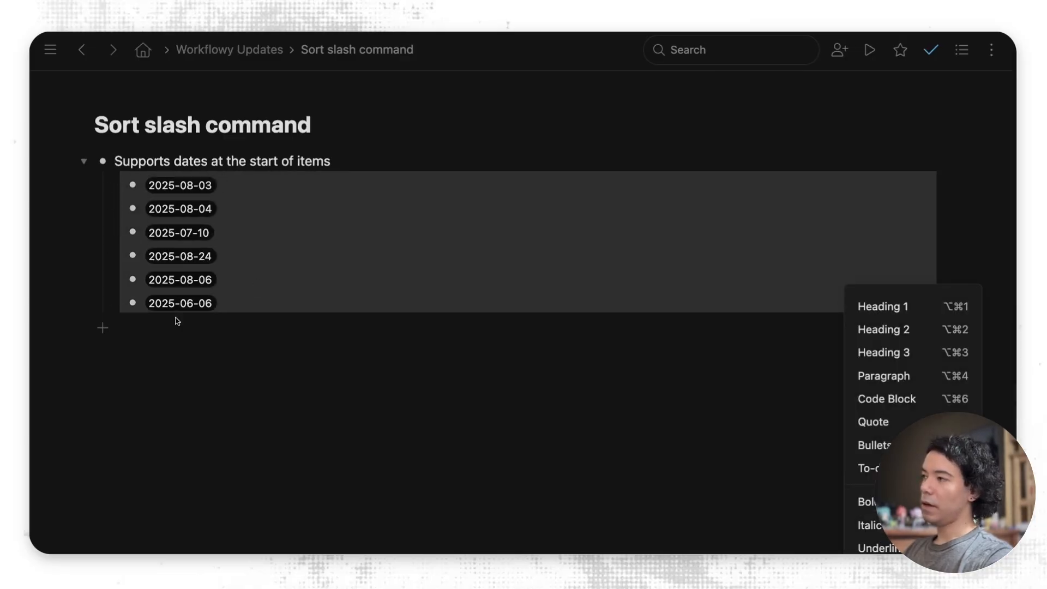
pyautogui.moveTo(103, 162)
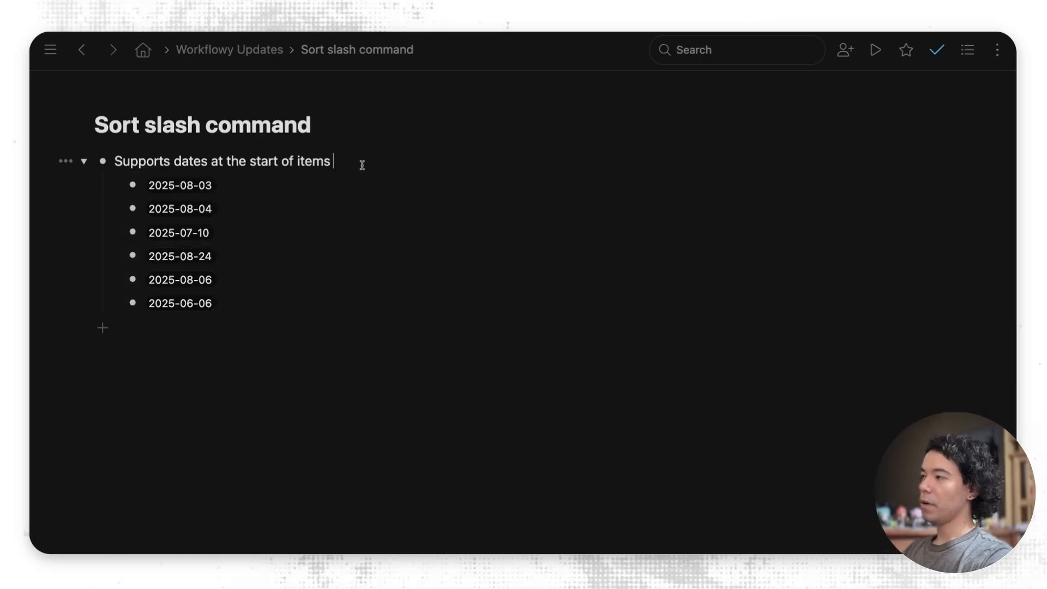
# Step: Run the / Sort command to order the dated children by date
pyautogui.write('/')
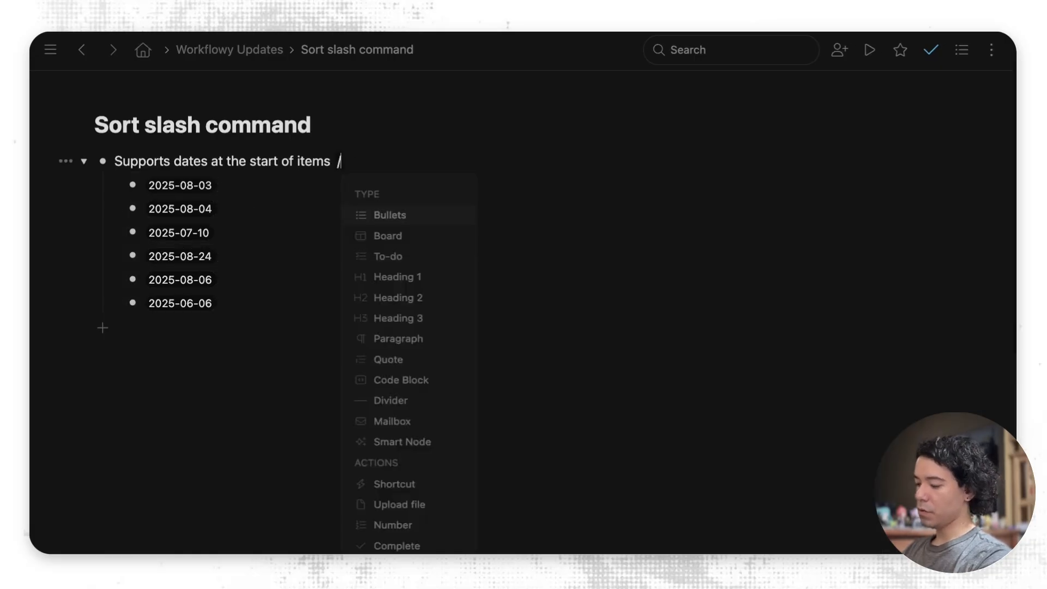
pyautogui.write('sort')
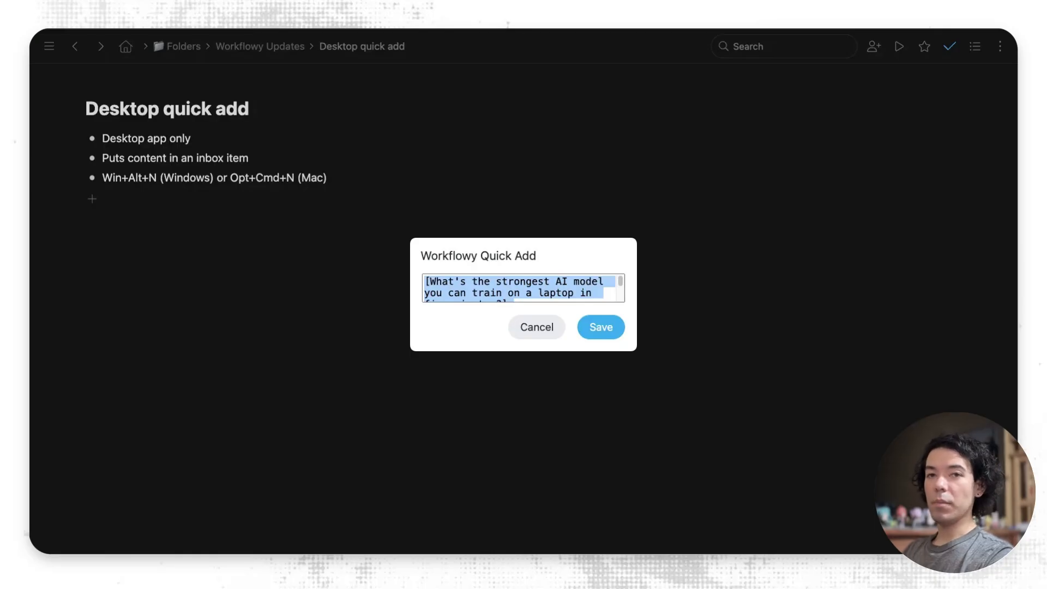
# Step: Save the pasted AI-model question into the inbox via Quick Add
pyautogui.click(600, 327)
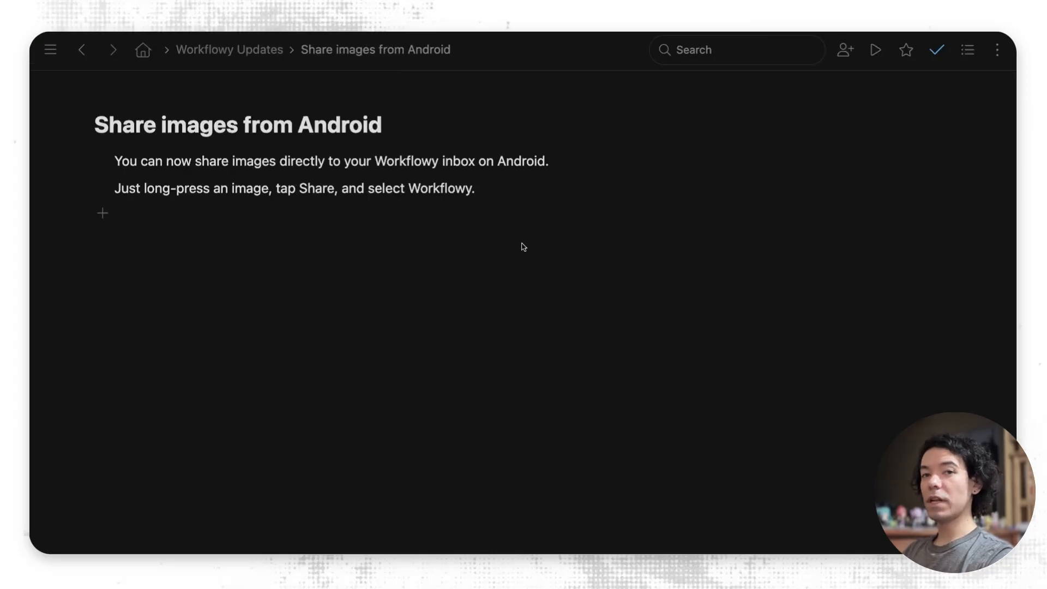
# Step: Move on to the 'Color & highlight multiple items at once' node
pyautogui.click(475, 188)
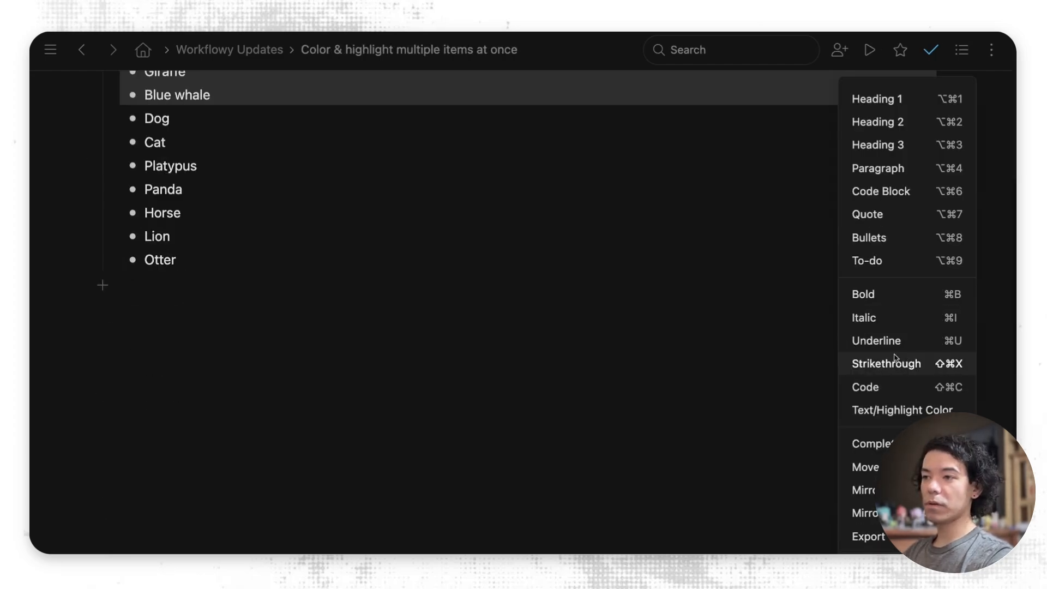
pyautogui.moveTo(884, 426)
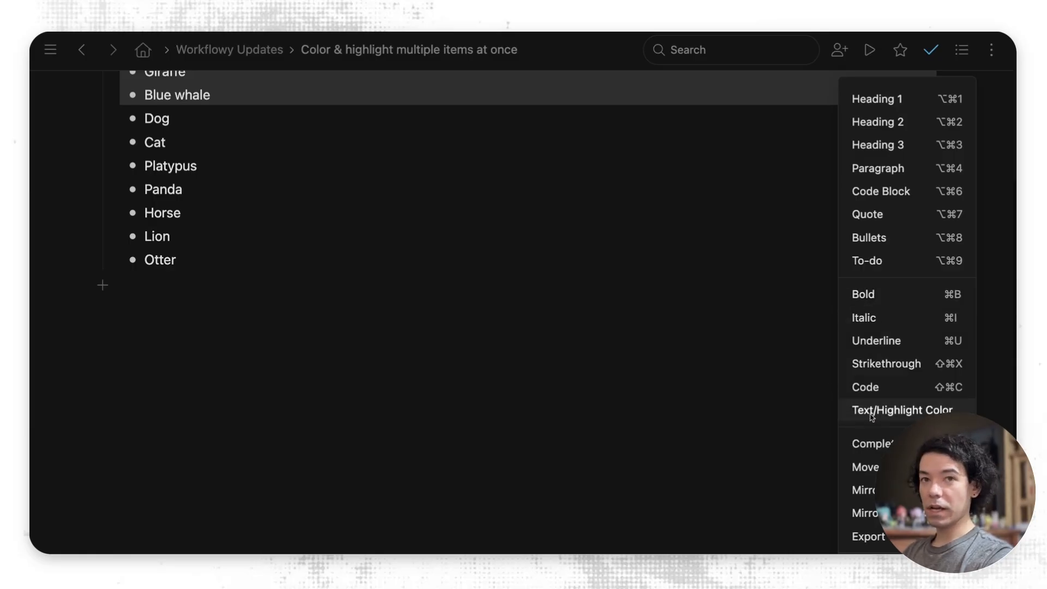
# Step: Apply a text/highlight colour to the selected animal items from the colour palette
pyautogui.click(902, 410)
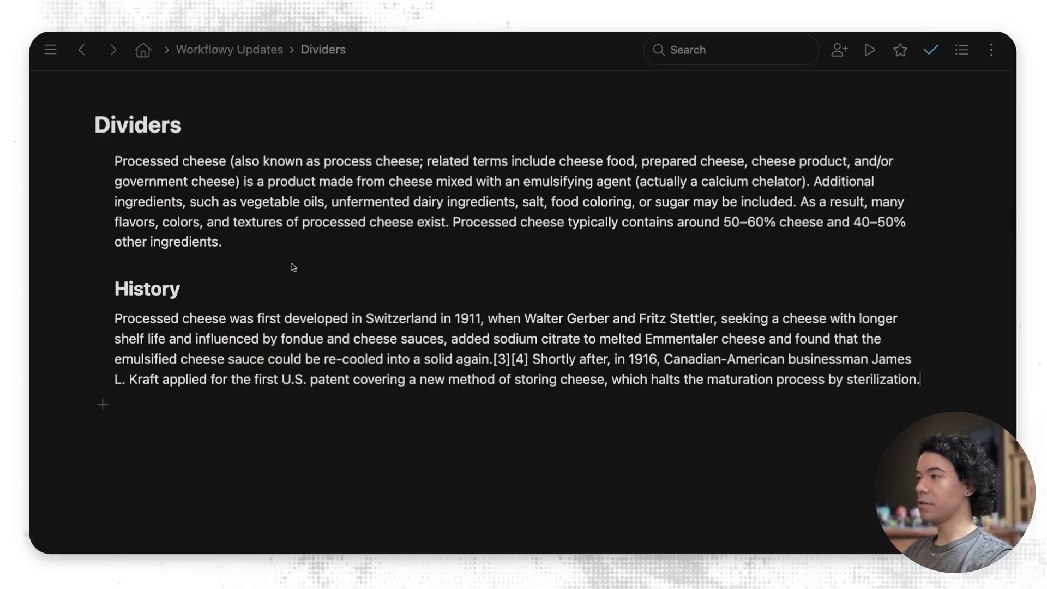
# Step: Create a divider by entering '---' on the empty line below the cheese paragraph
pyautogui.write('--')
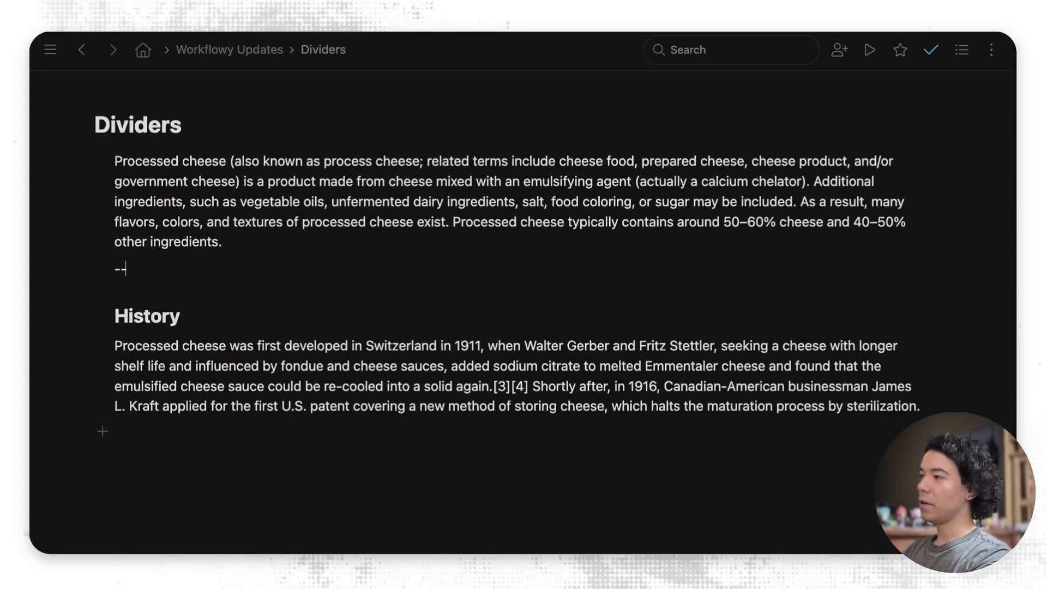
pyautogui.write('-')
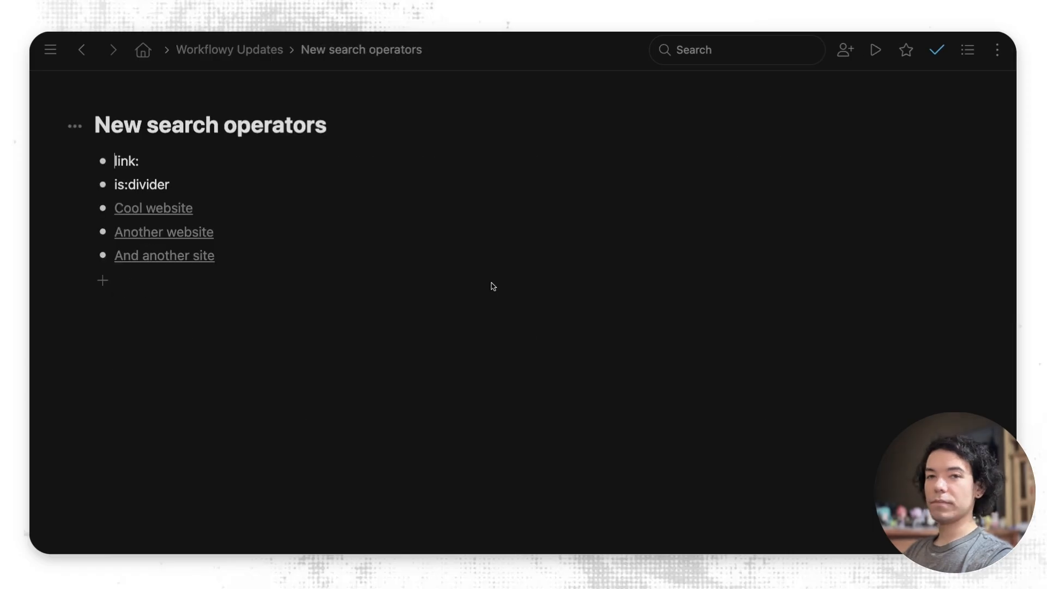
pyautogui.moveTo(460, 252)
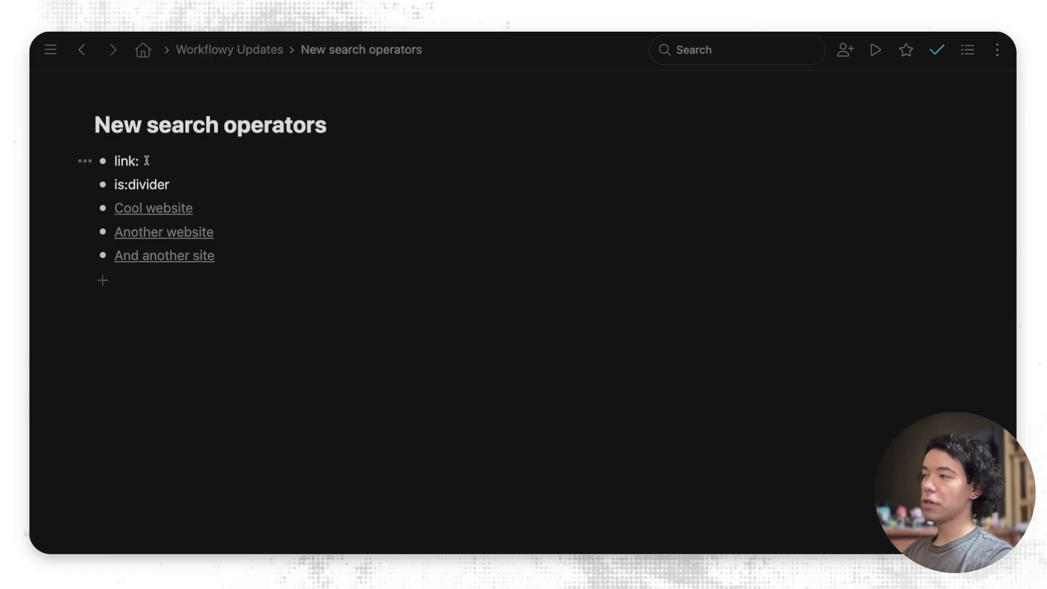
pyautogui.moveTo(160, 216)
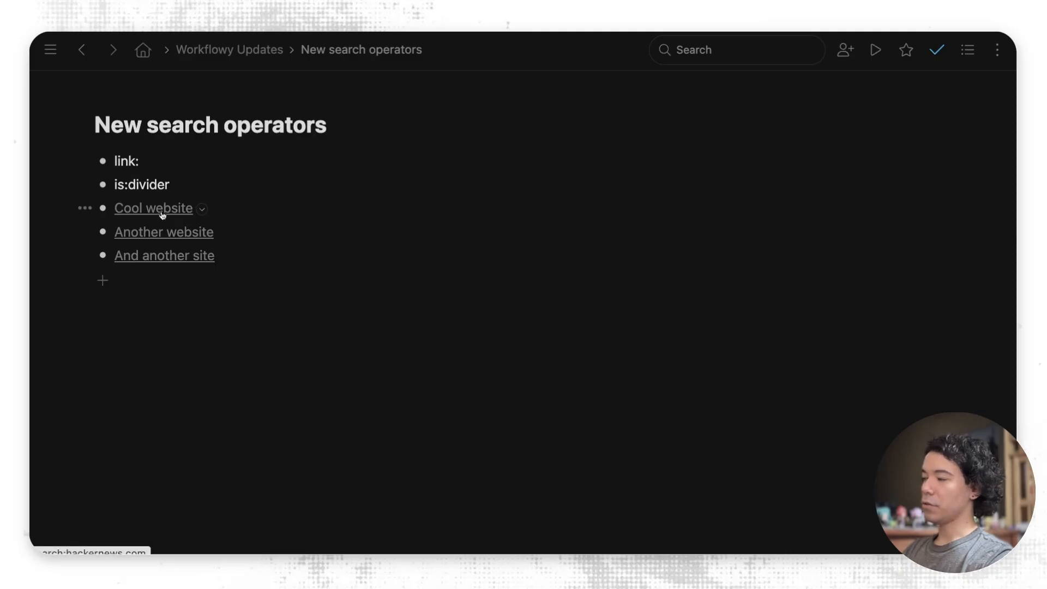
pyautogui.click(202, 208)
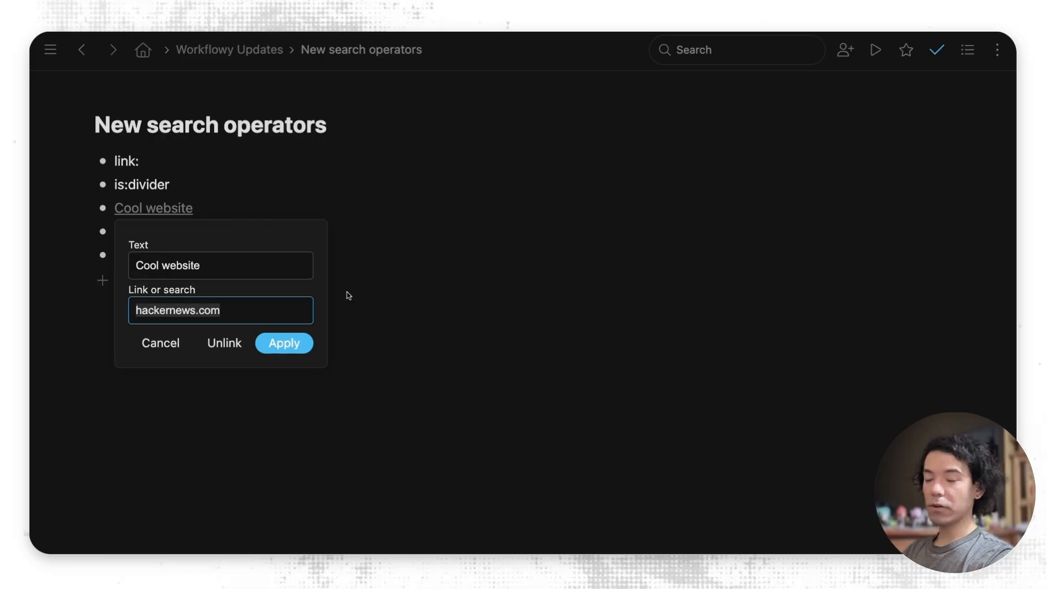
pyautogui.click(283, 343)
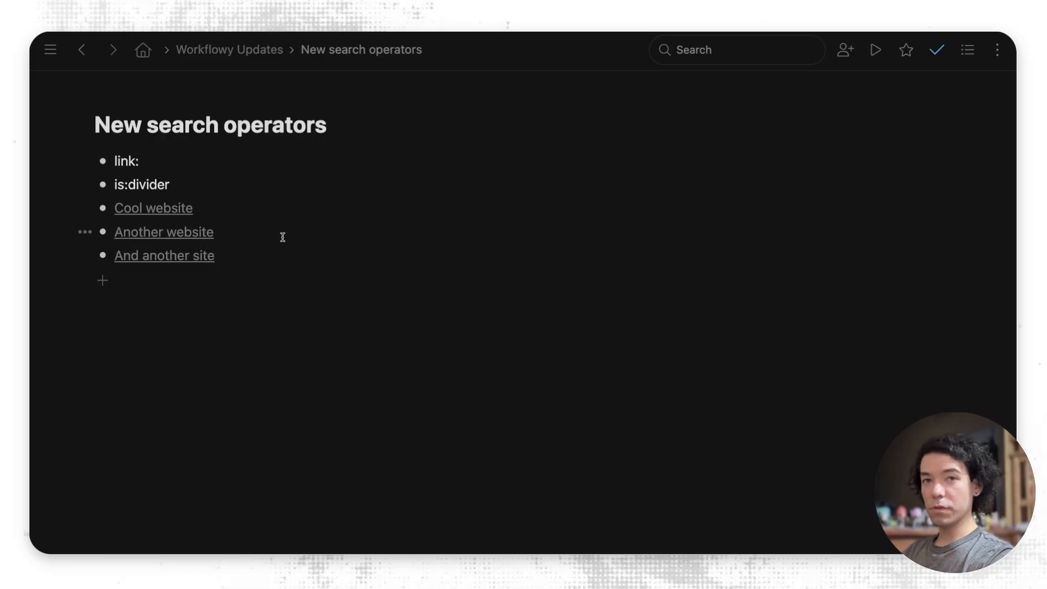
pyautogui.moveTo(119, 208)
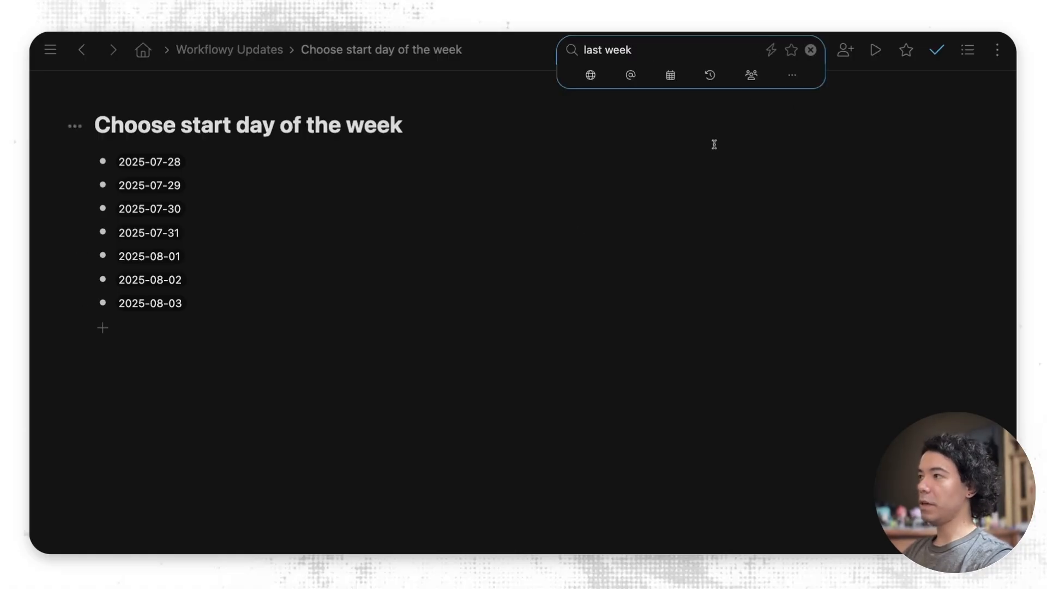
# Step: Search 'last week' to match the note's dates, then check Dates > Start of week shows Monday
pyautogui.press('Return')
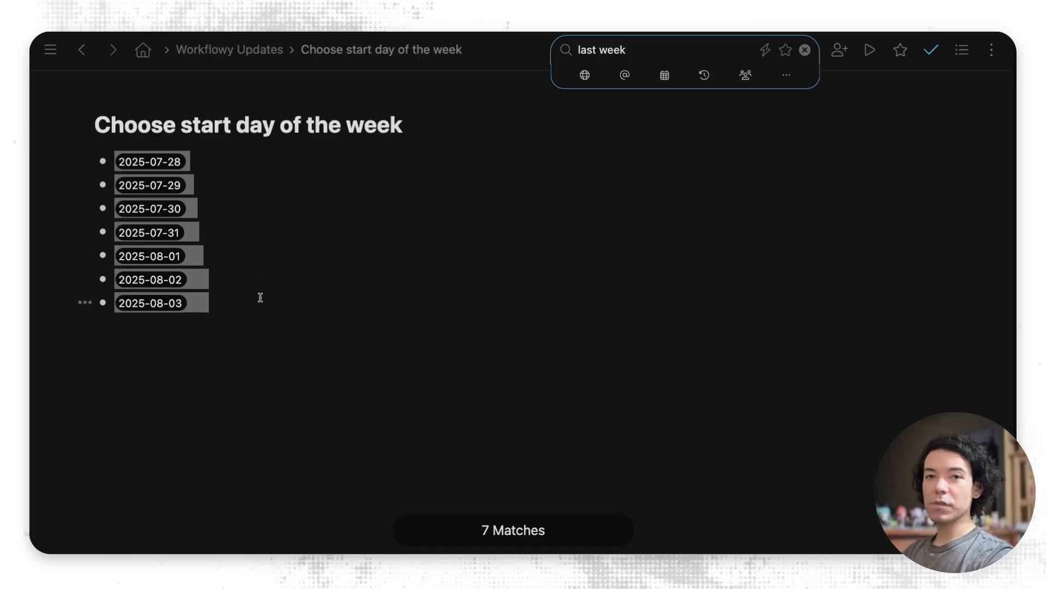
pyautogui.moveTo(150, 162)
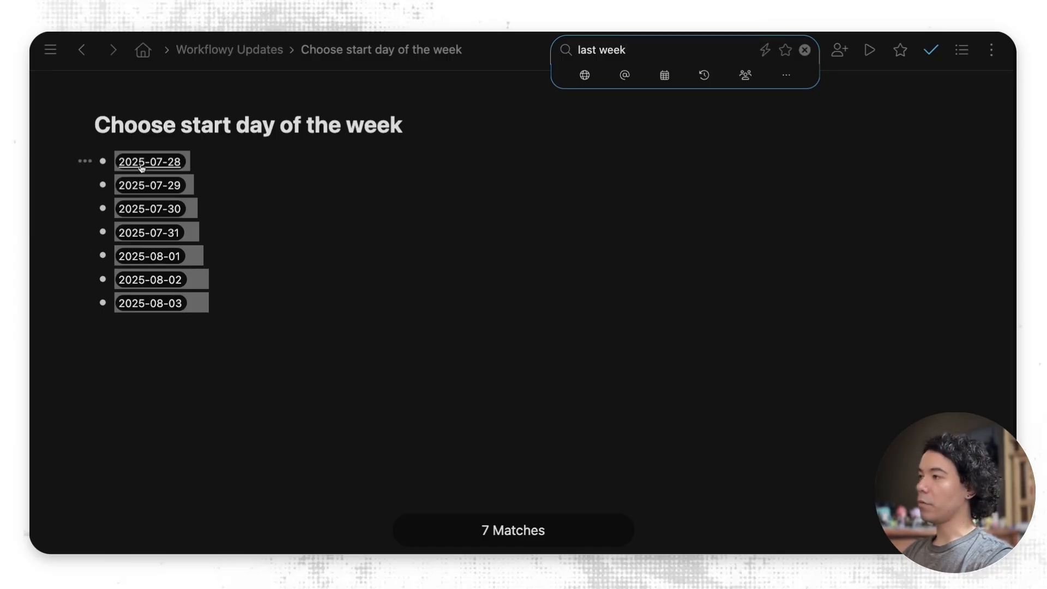
pyautogui.click(150, 162)
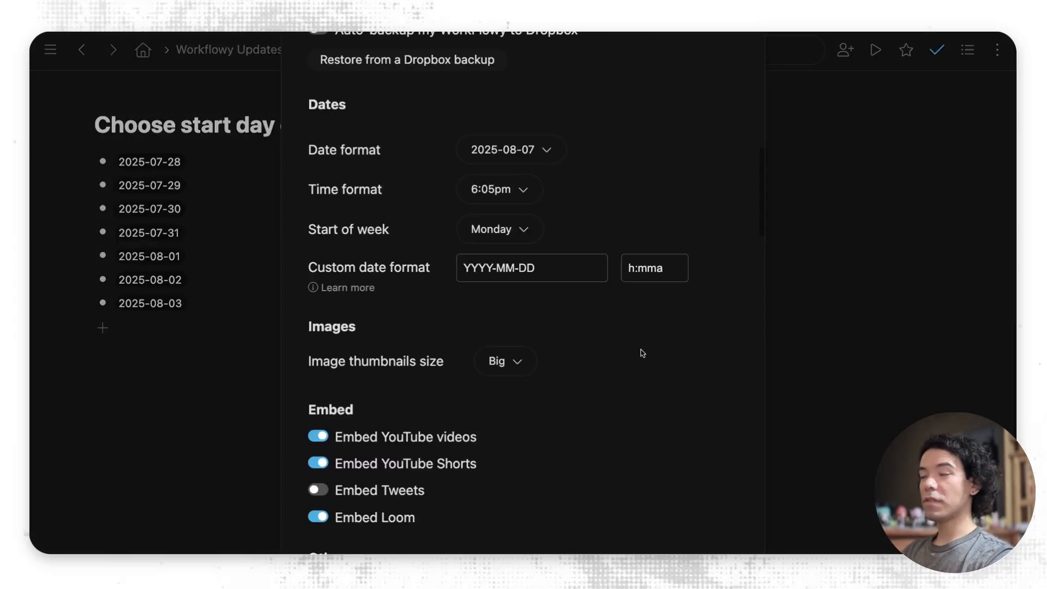
pyautogui.moveTo(306, 108)
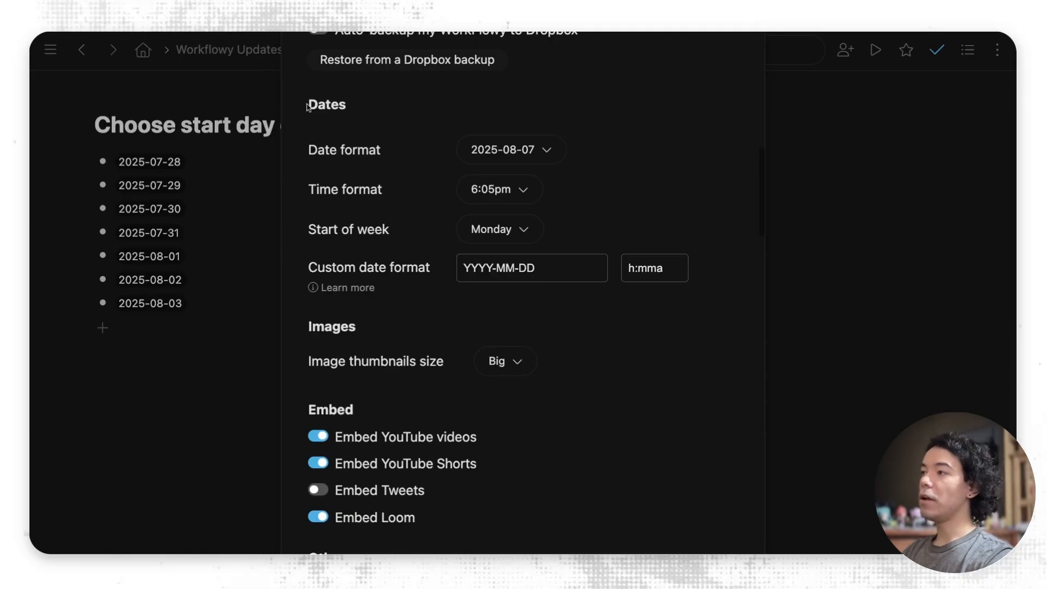
pyautogui.moveTo(310, 235)
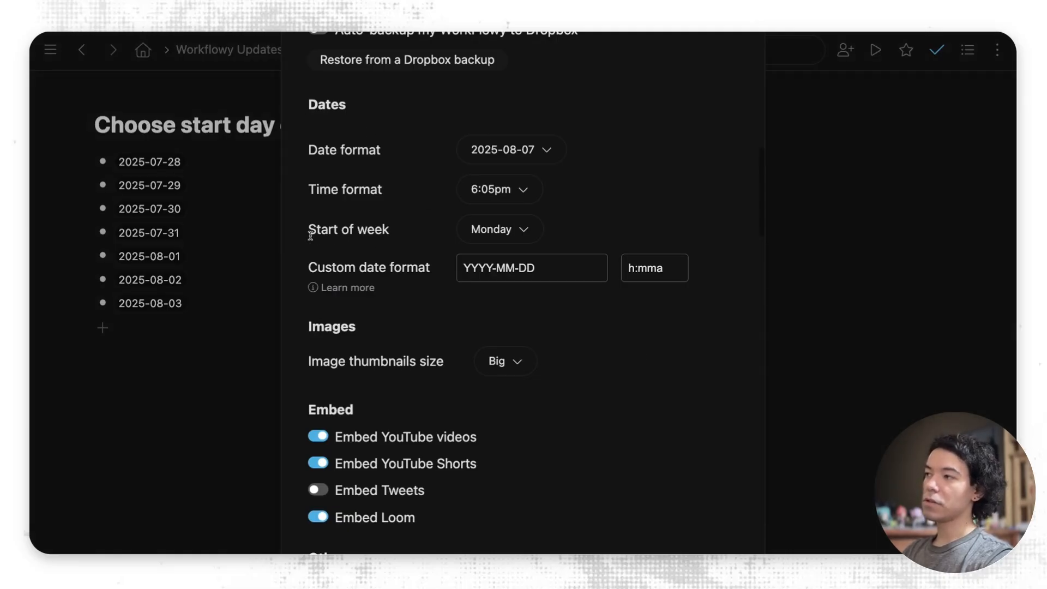
pyautogui.moveTo(514, 236)
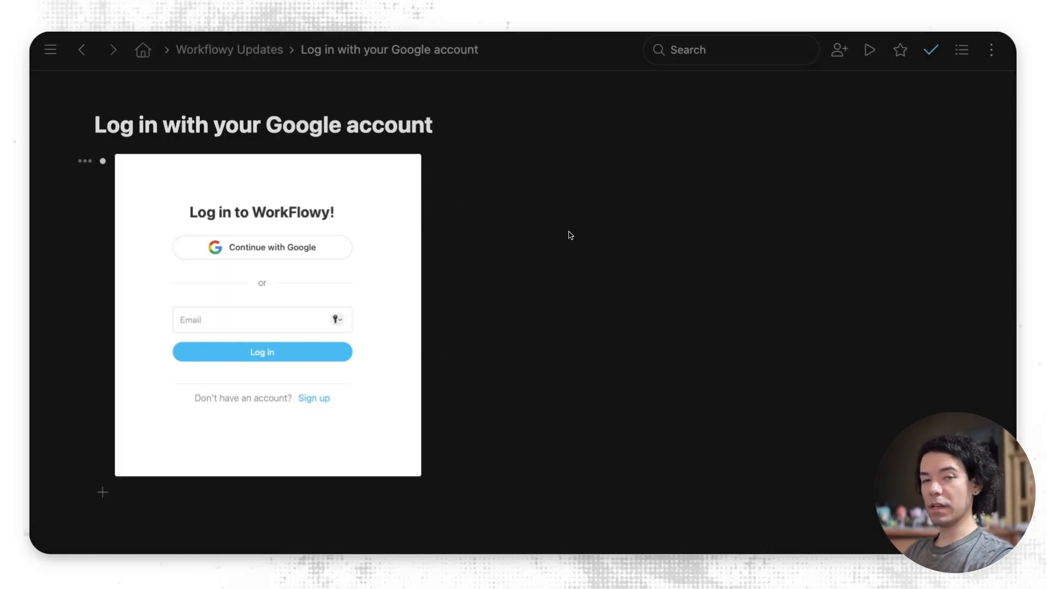
pyautogui.moveTo(482, 140)
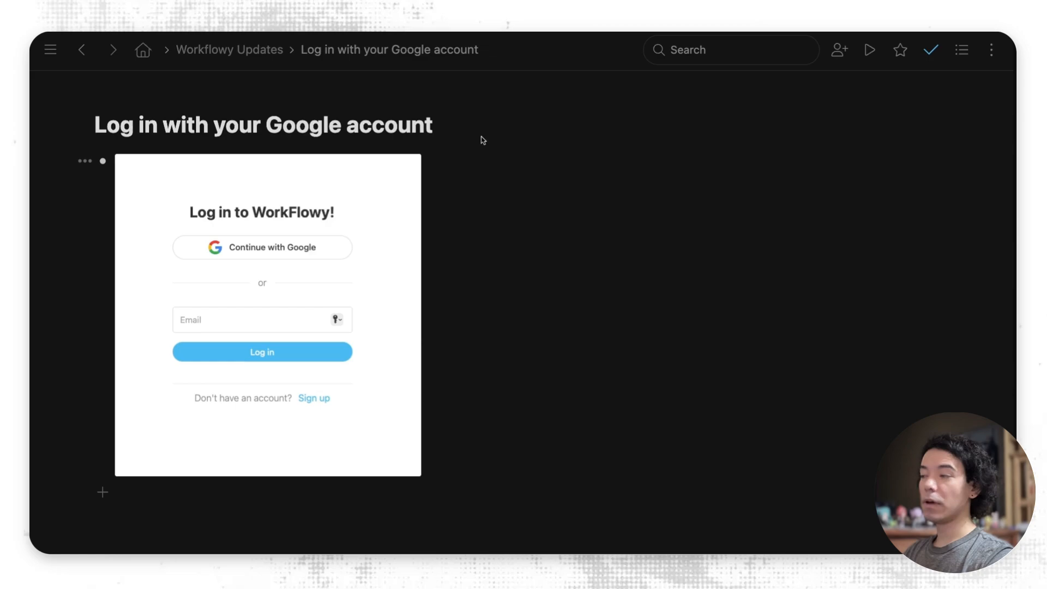
pyautogui.moveTo(534, 273)
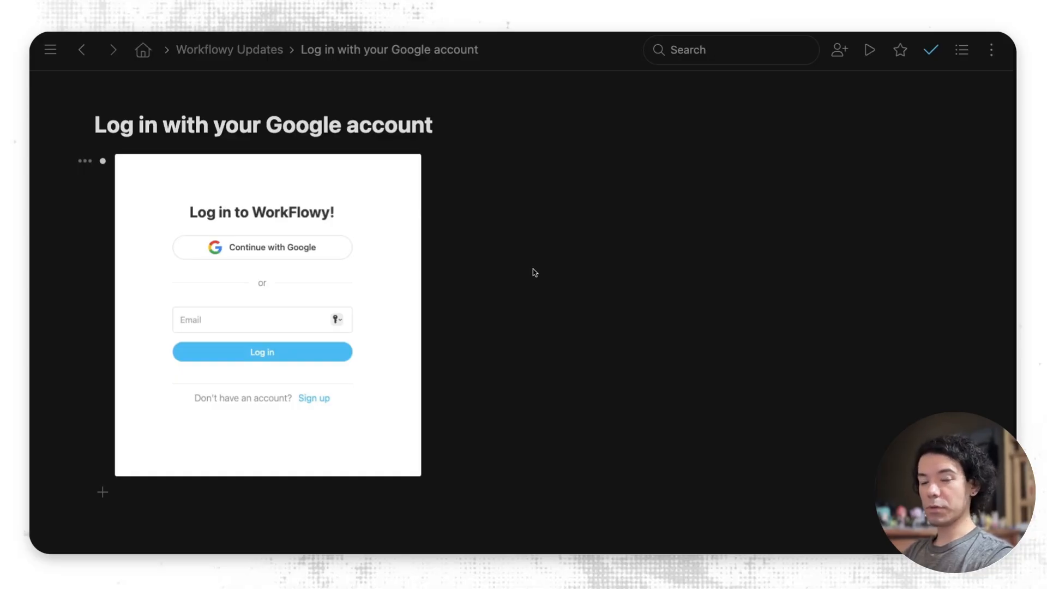
pyautogui.moveTo(545, 263)
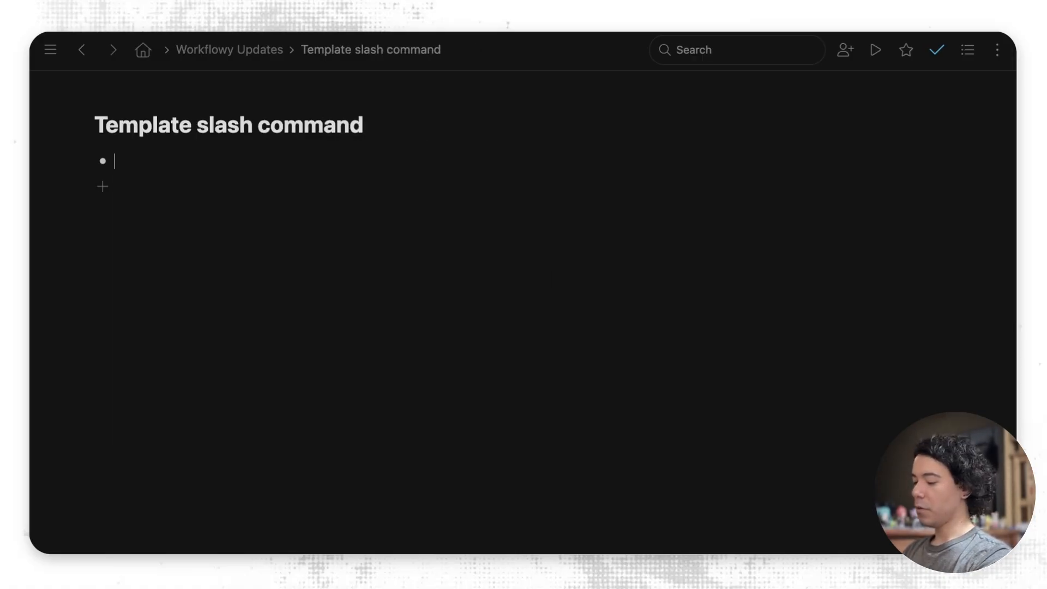
# Step: Use the '/tem' slash command and choose 'Add from template' to fill the empty bullet
pyautogui.write('/tem')
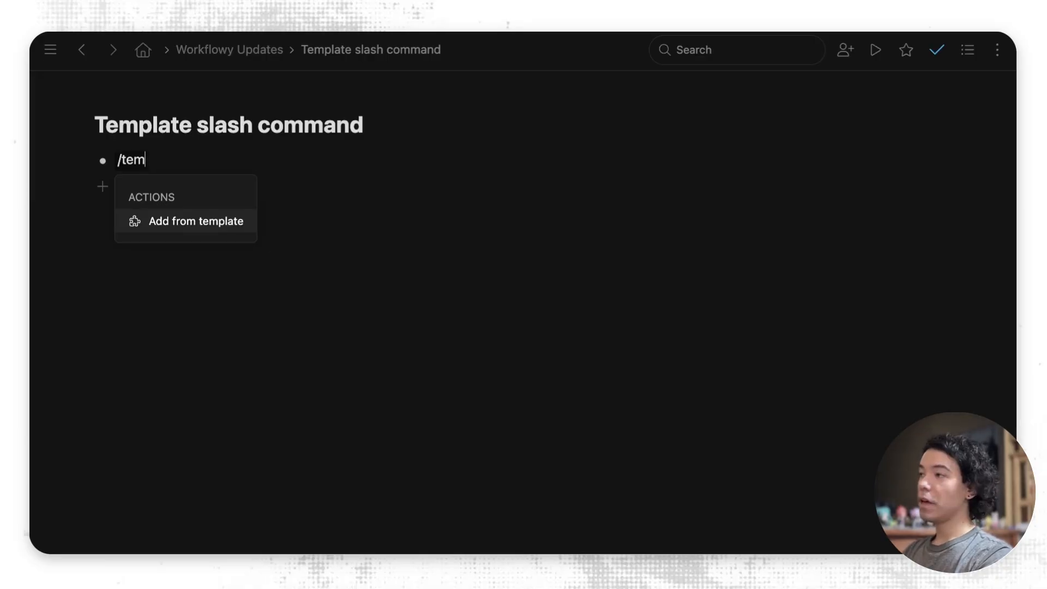
pyautogui.click(195, 221)
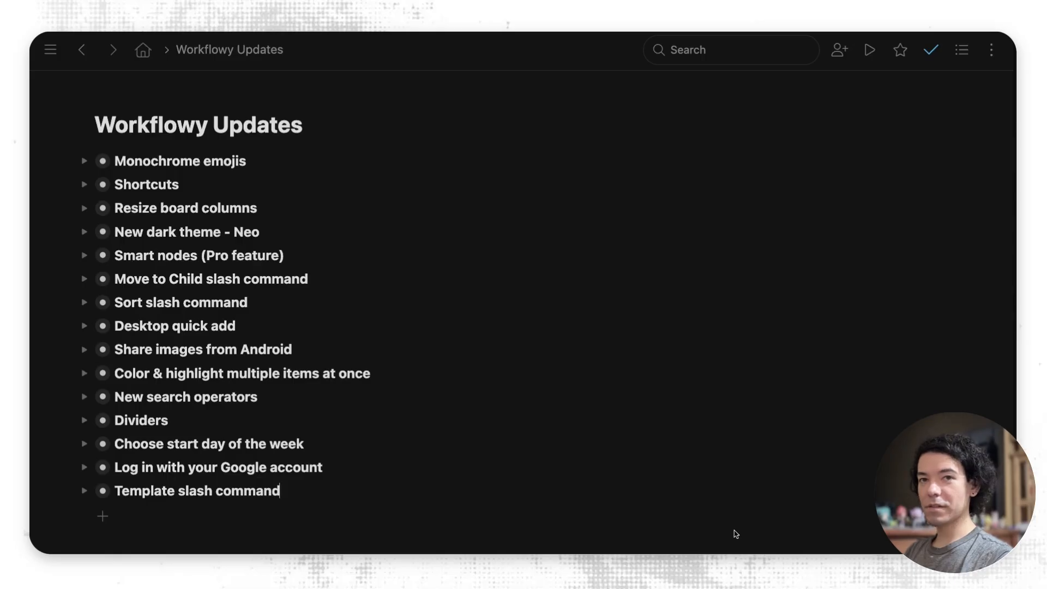
pyautogui.moveTo(579, 494)
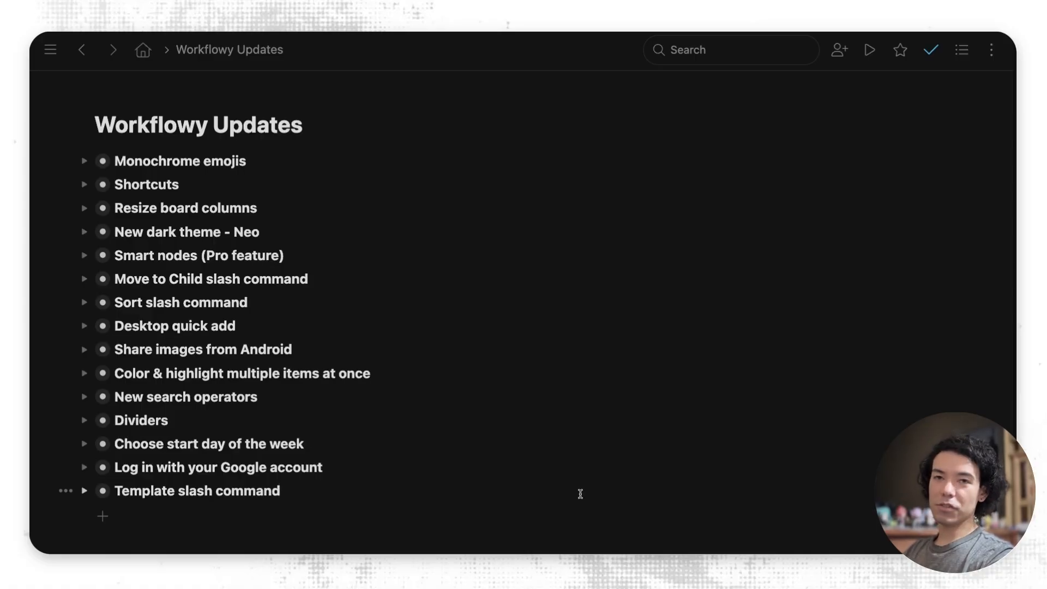
pyautogui.moveTo(493, 483)
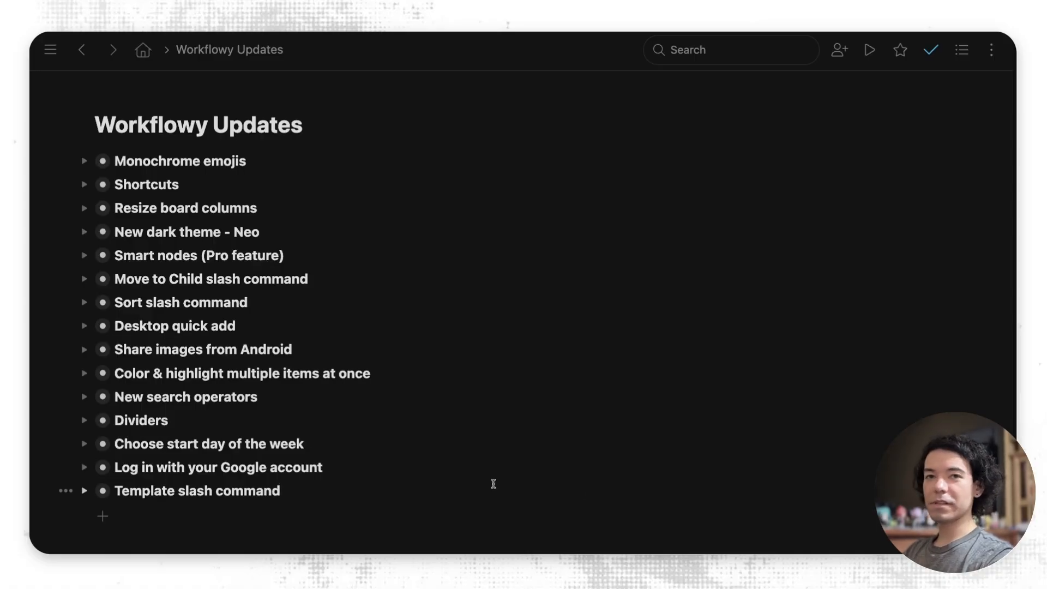